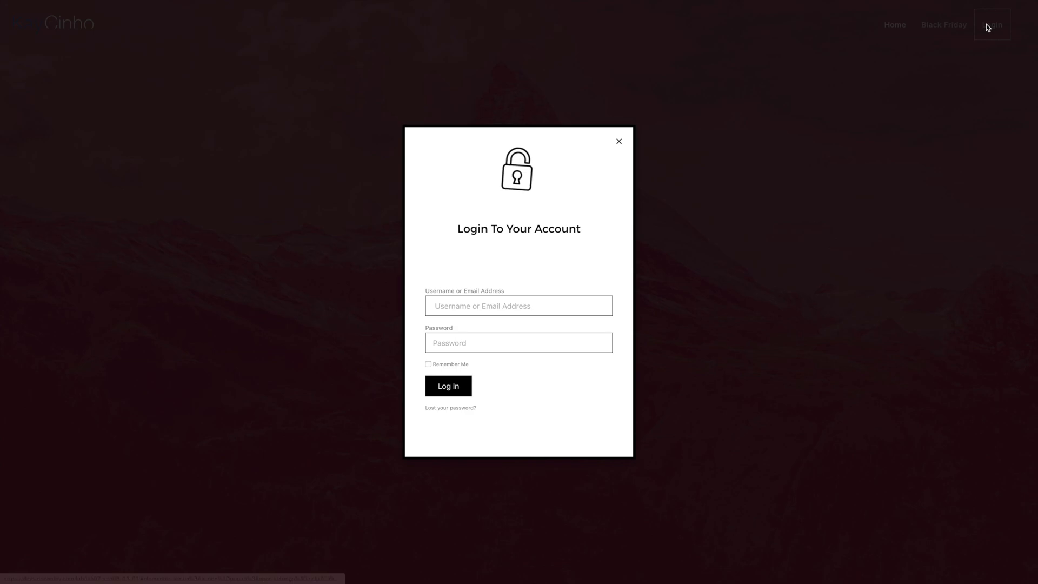
# Close the Login To Your Account popup to show the hero page again
pyautogui.click(618, 141)
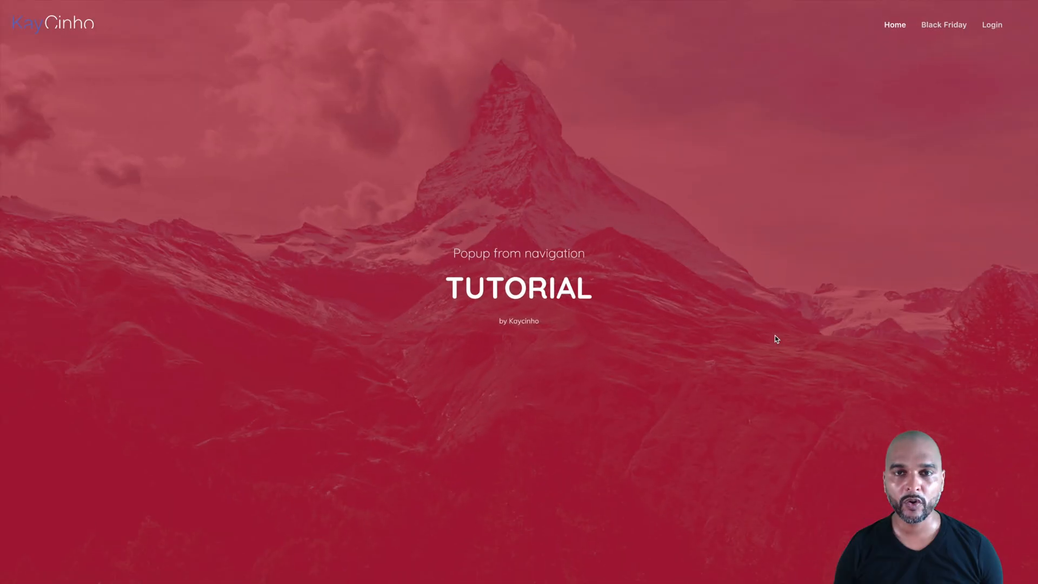
pyautogui.moveTo(777, 334)
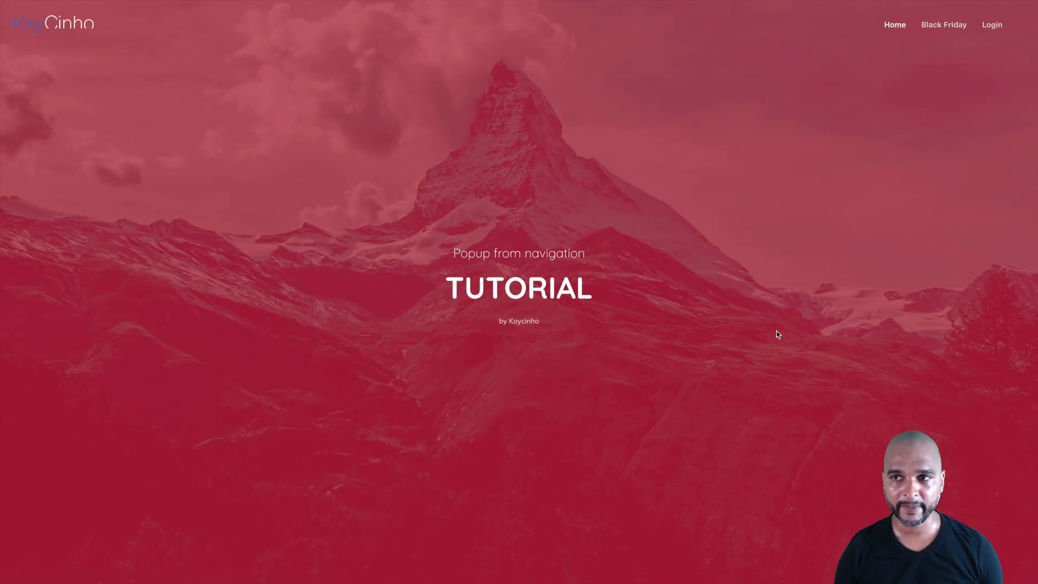
pyautogui.moveTo(991, 39)
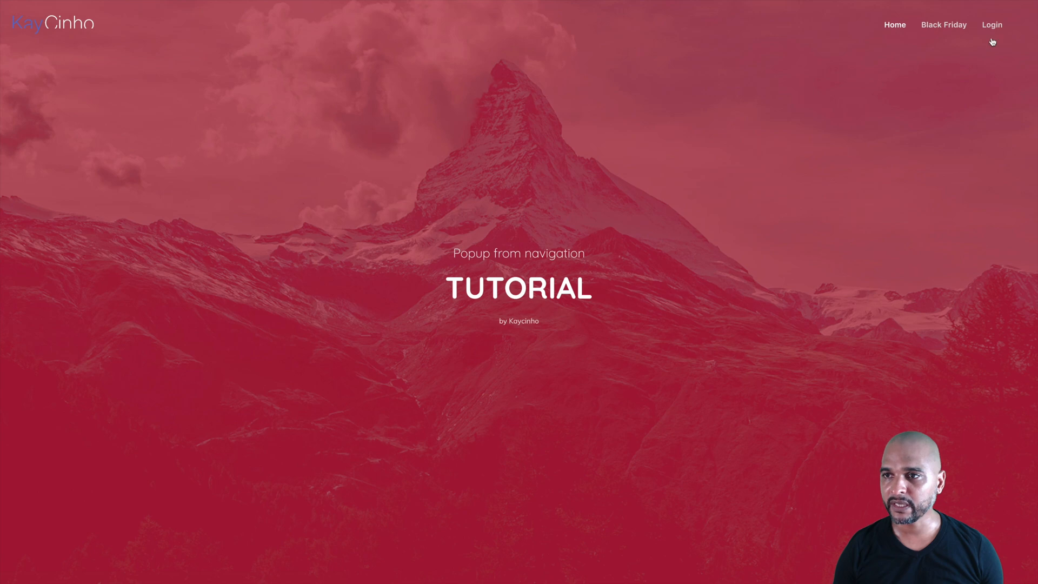
pyautogui.click(992, 24)
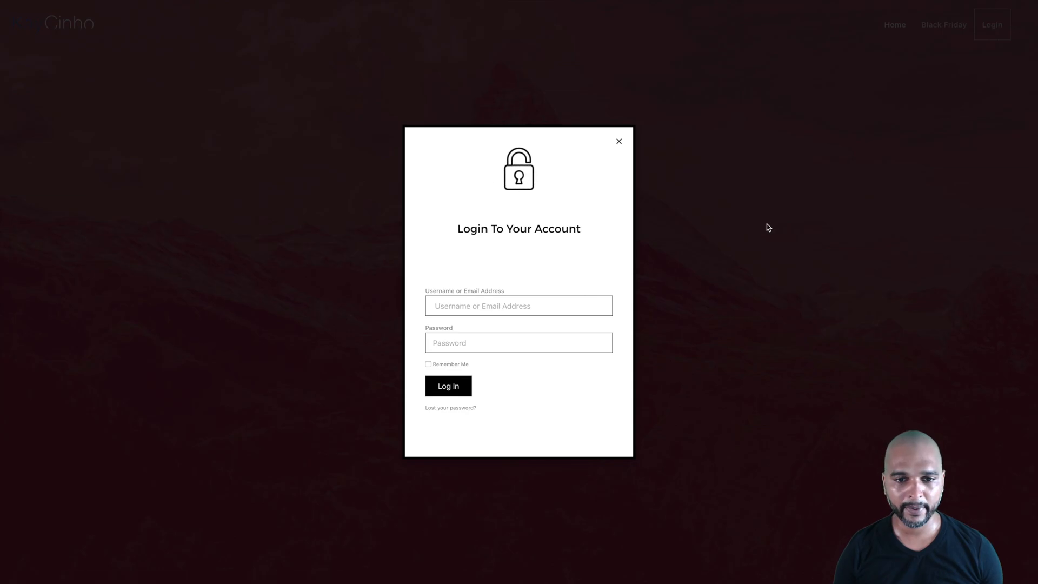
pyautogui.click(619, 140)
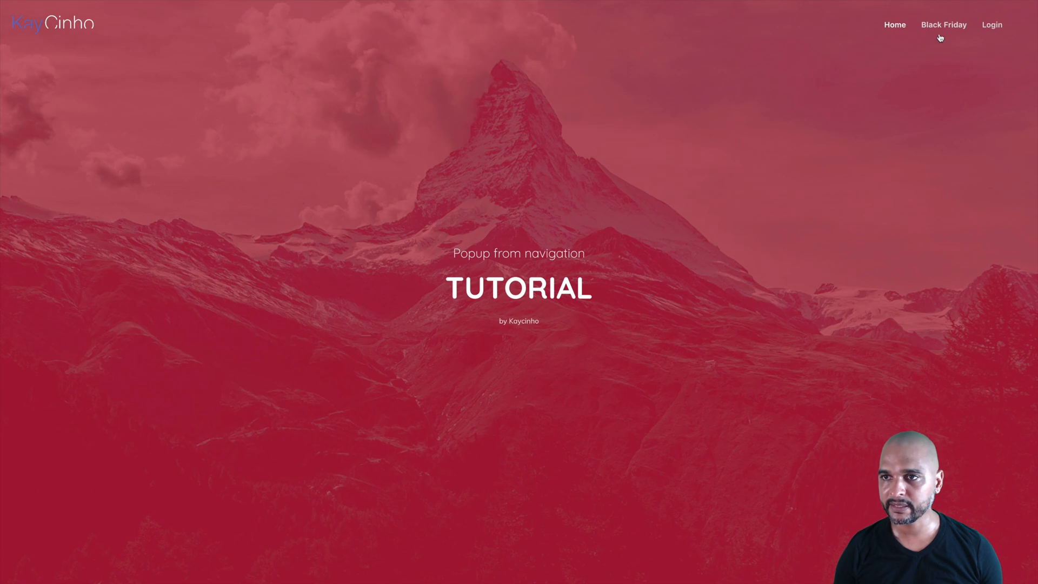
pyautogui.click(943, 25)
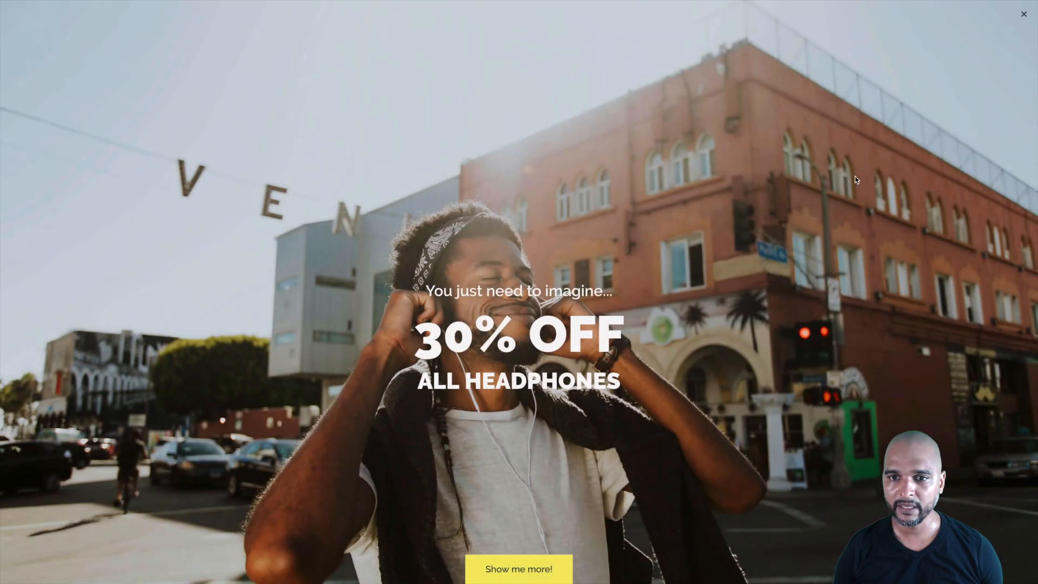
pyautogui.click(1024, 13)
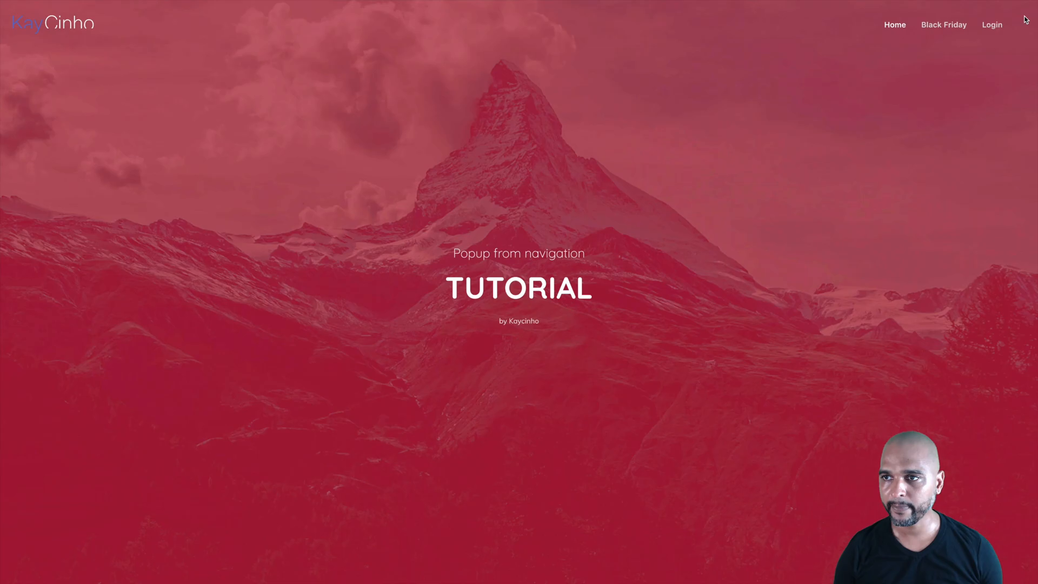
pyautogui.moveTo(790, 205)
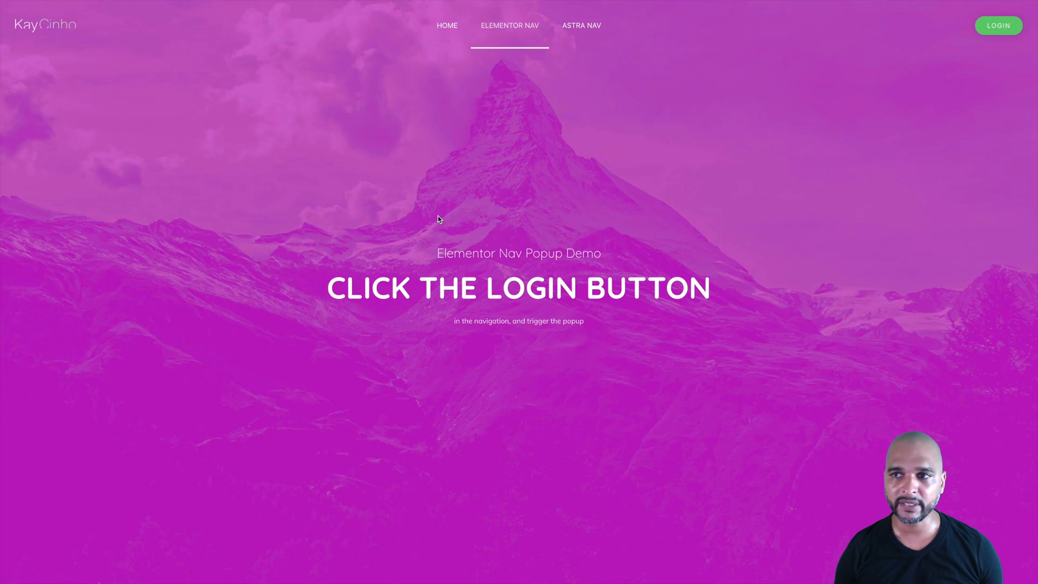
pyautogui.moveTo(584, 154)
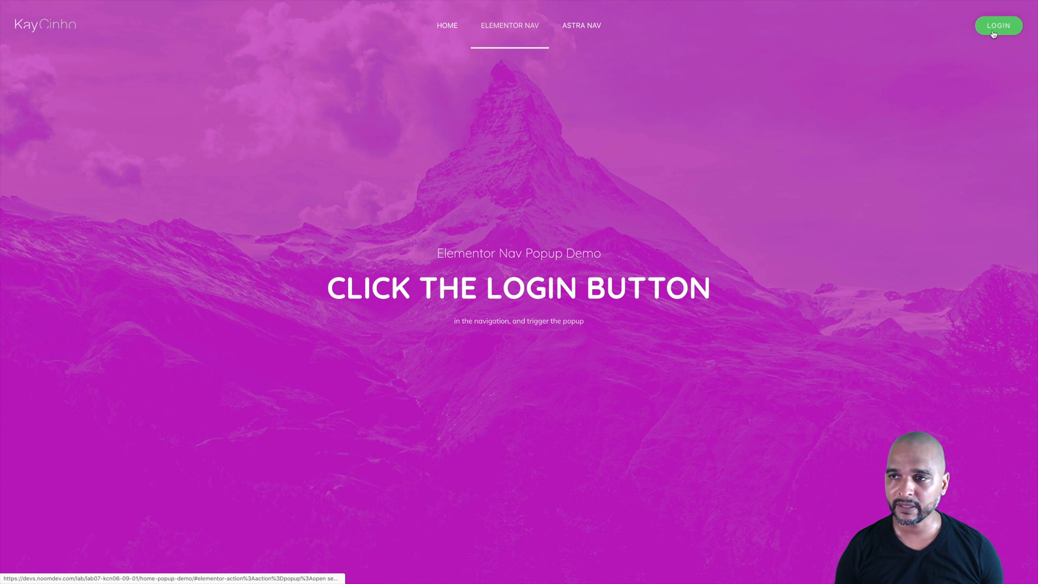
pyautogui.moveTo(796, 149)
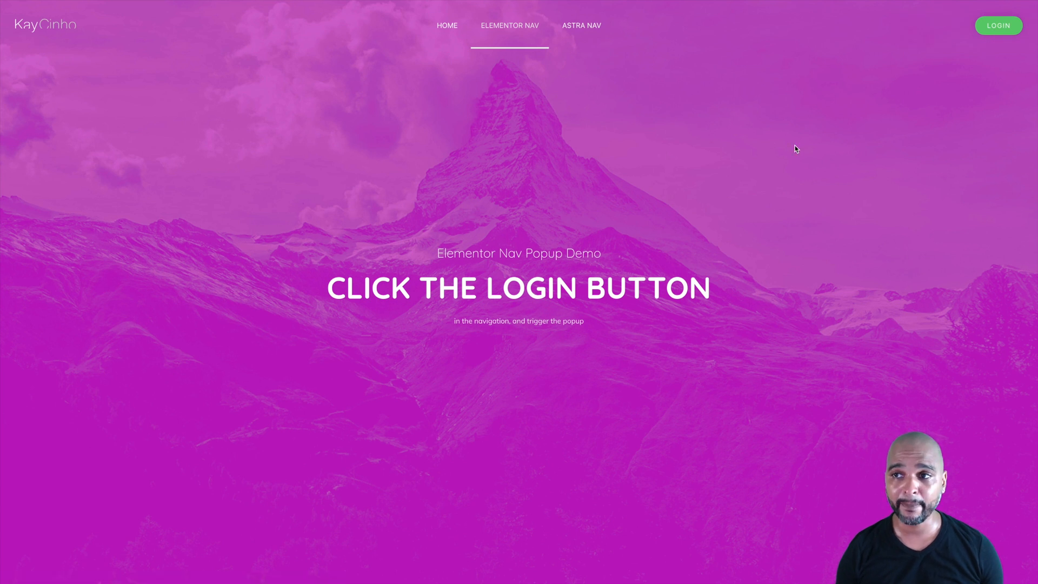
pyautogui.moveTo(732, 153)
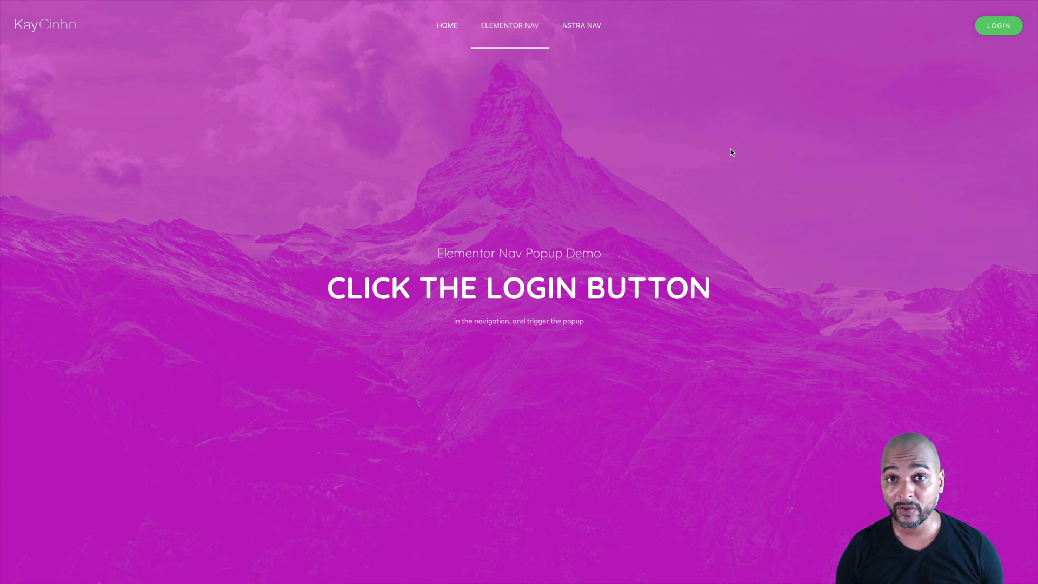
pyautogui.moveTo(720, 155)
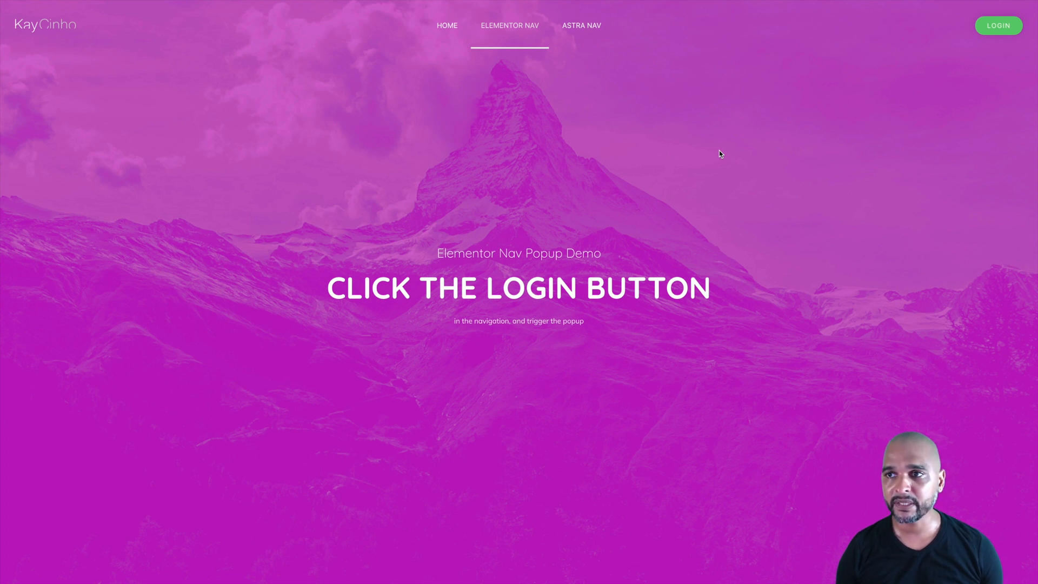
pyautogui.moveTo(1001, 40)
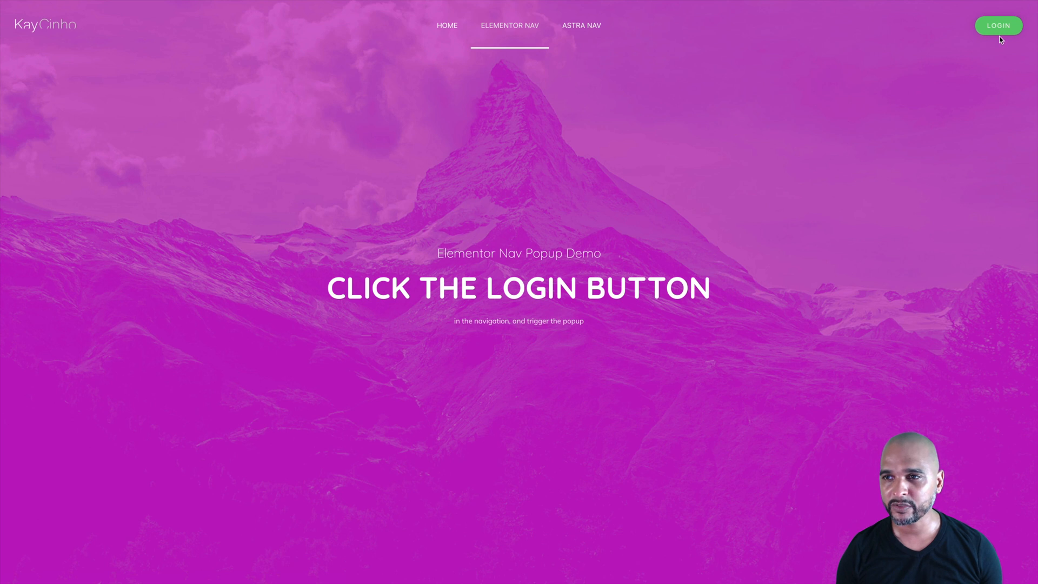
pyautogui.moveTo(875, 153)
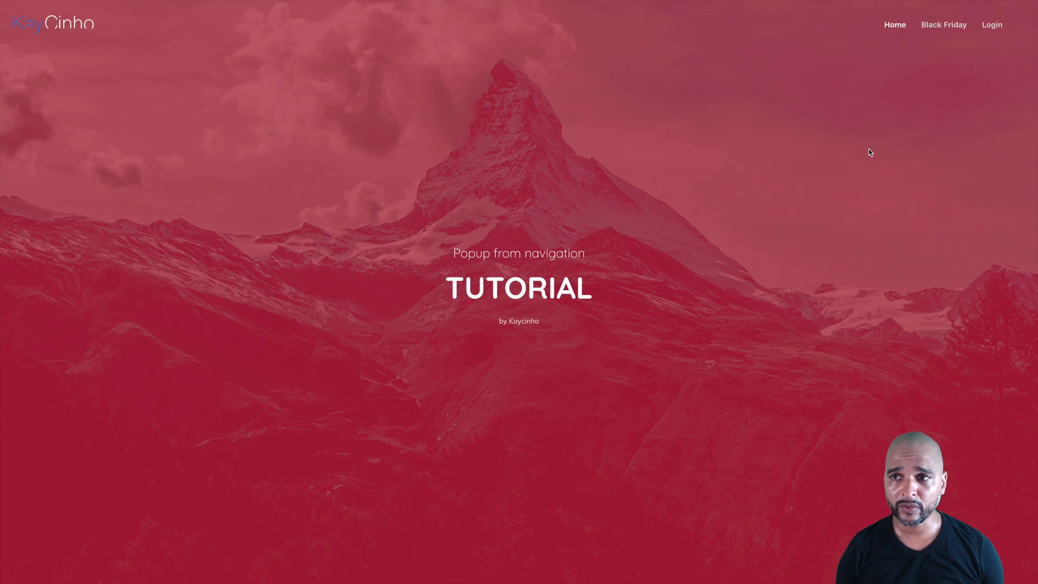
pyautogui.moveTo(863, 75)
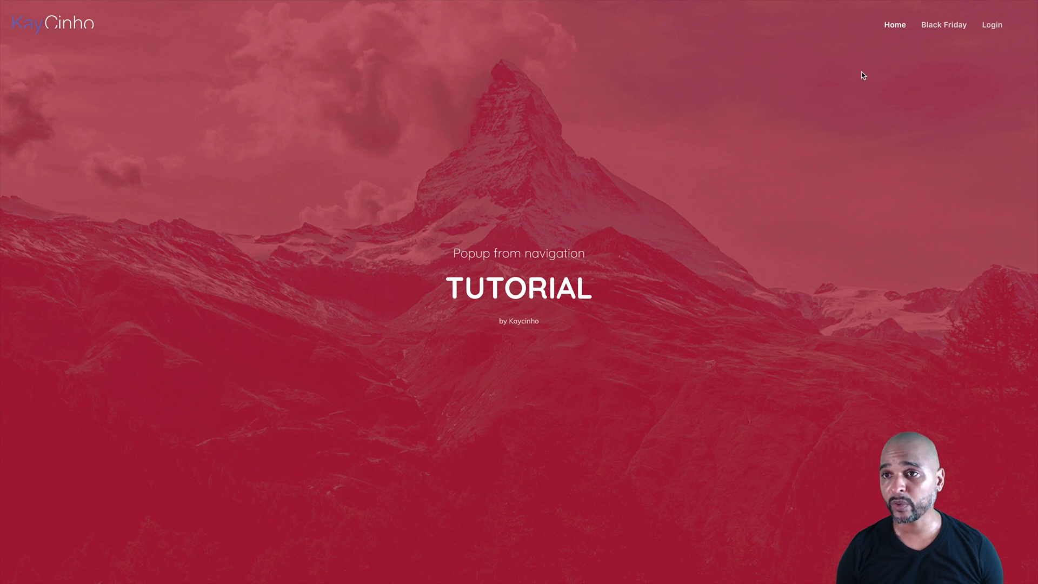
pyautogui.moveTo(870, 67)
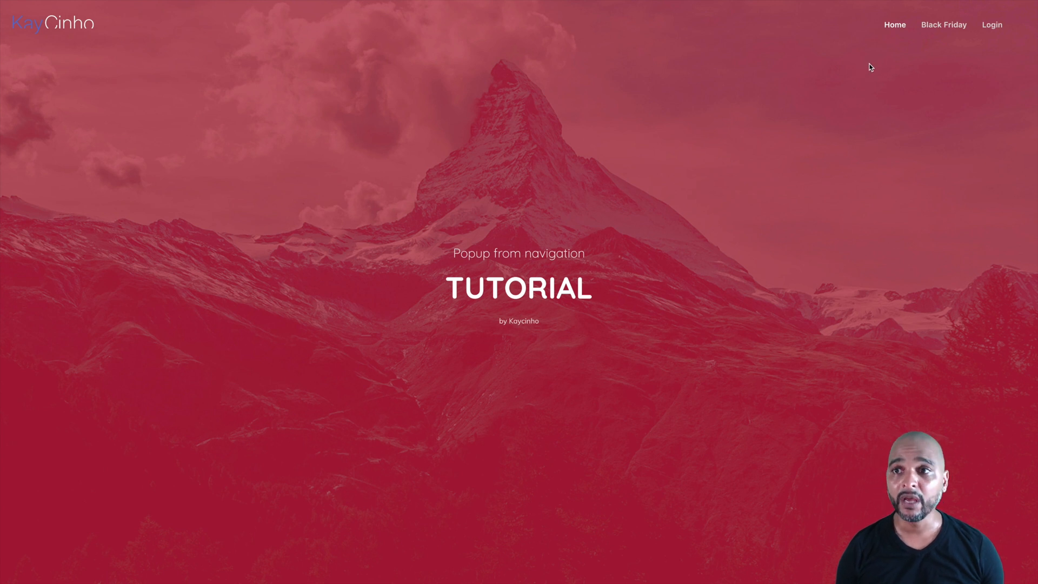
pyautogui.moveTo(935, 43)
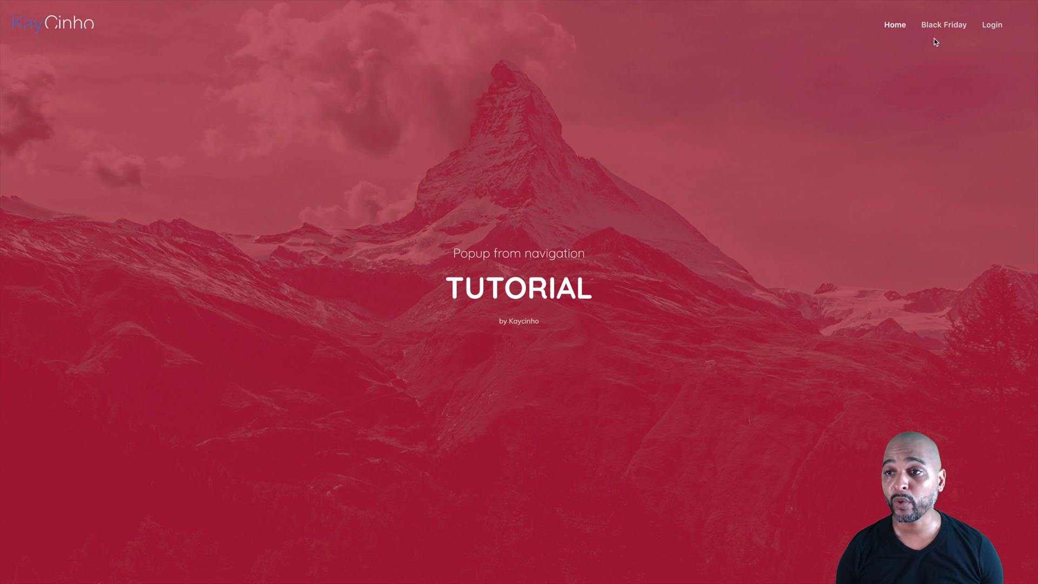
pyautogui.moveTo(806, 146)
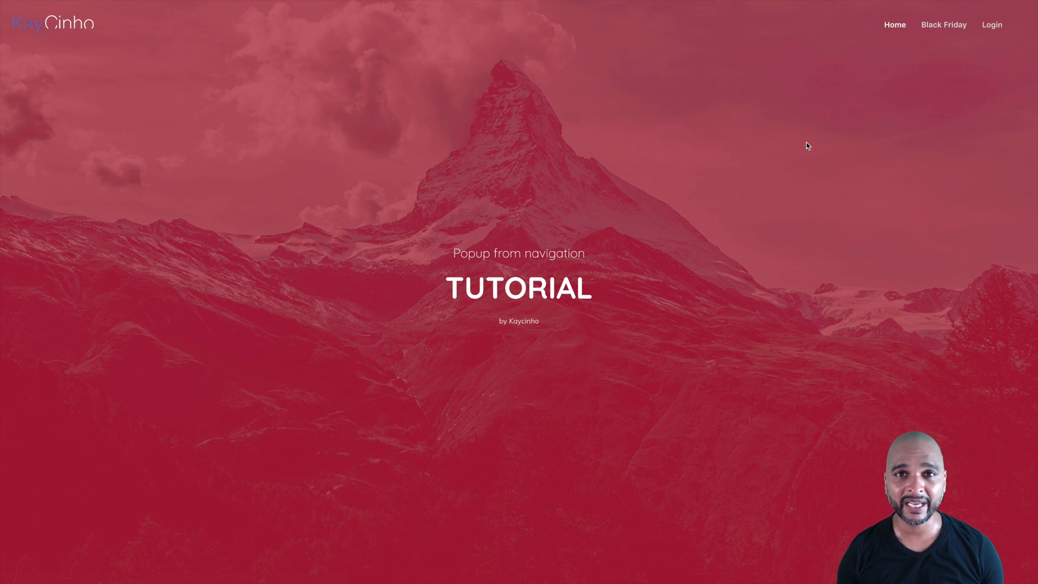
pyautogui.moveTo(829, 140)
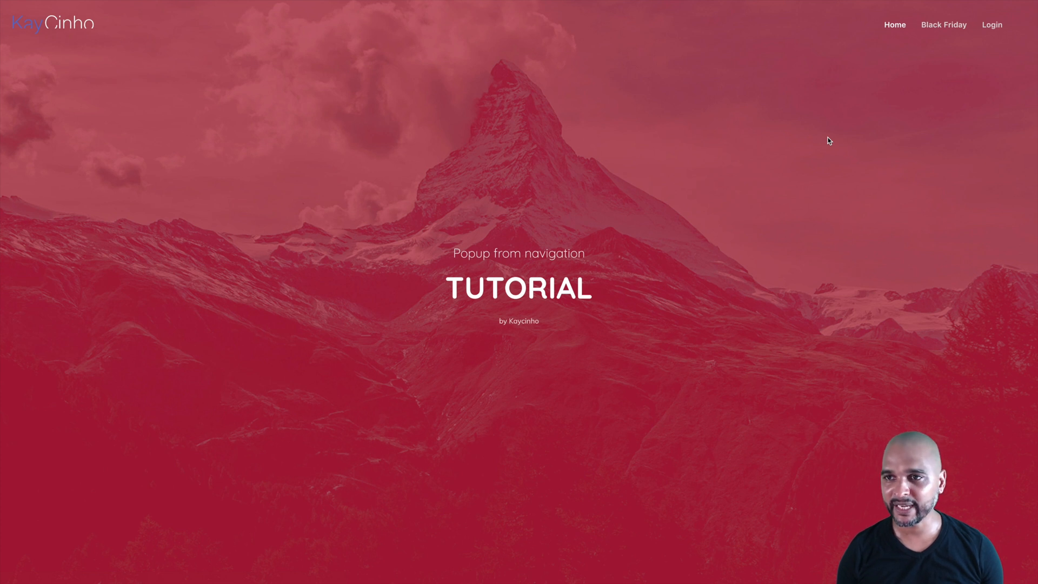
pyautogui.moveTo(813, 191)
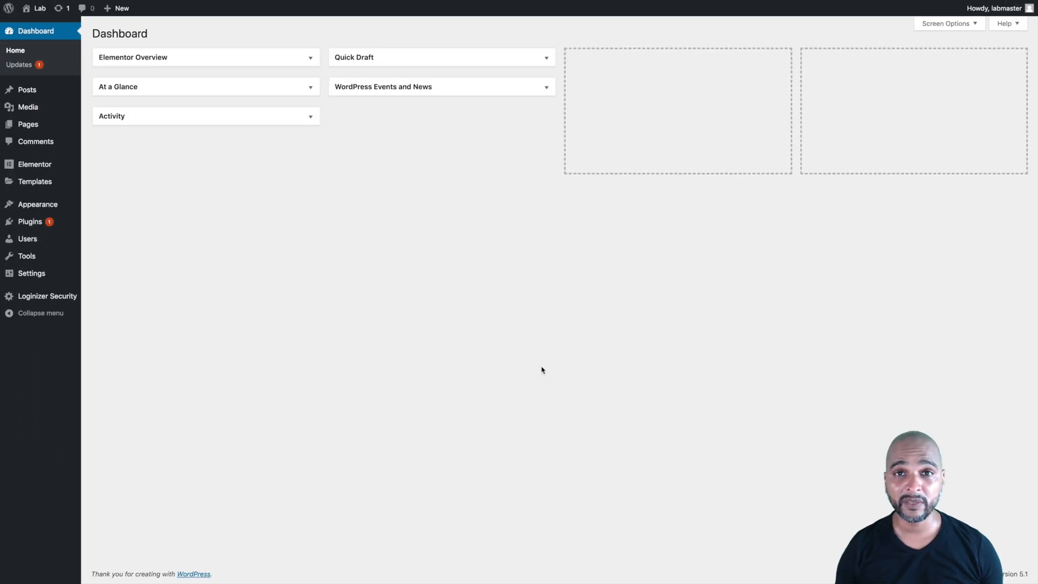
pyautogui.moveTo(240, 285)
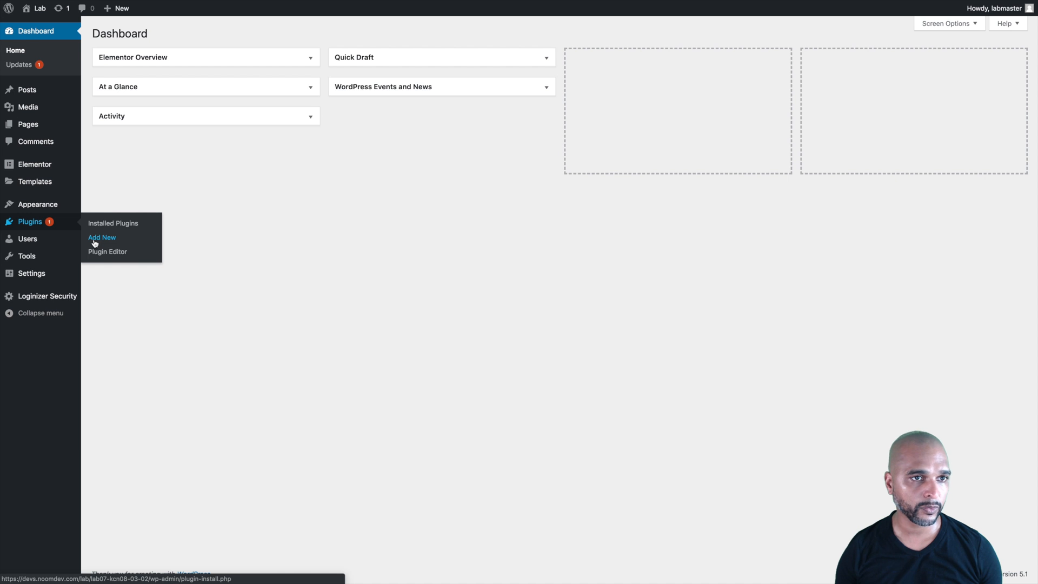
# Go to the Add Plugins screen to search for Popup Trigger URL for Elementor Pro
pyautogui.click(101, 237)
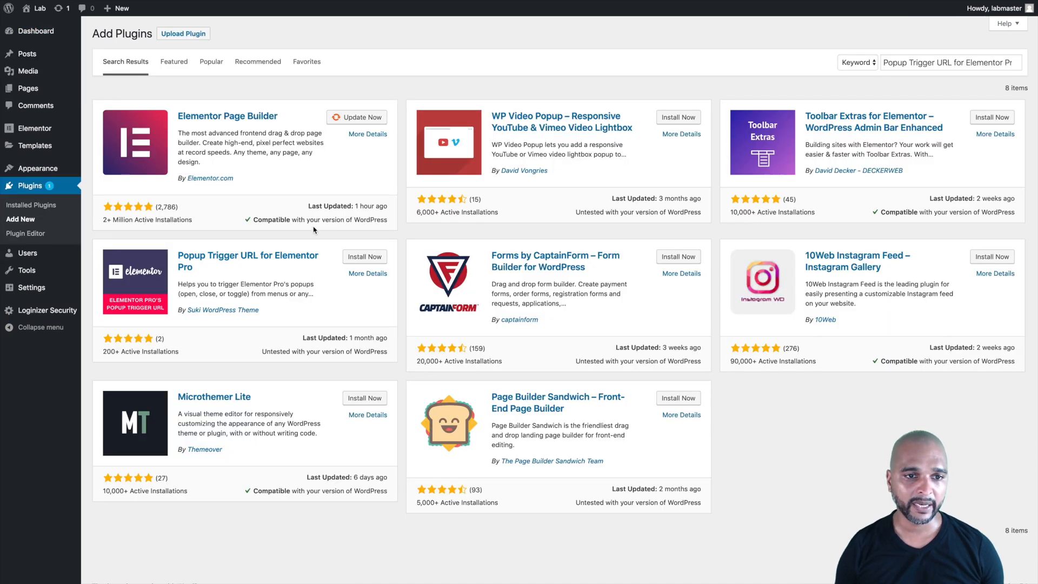
pyautogui.moveTo(310, 241)
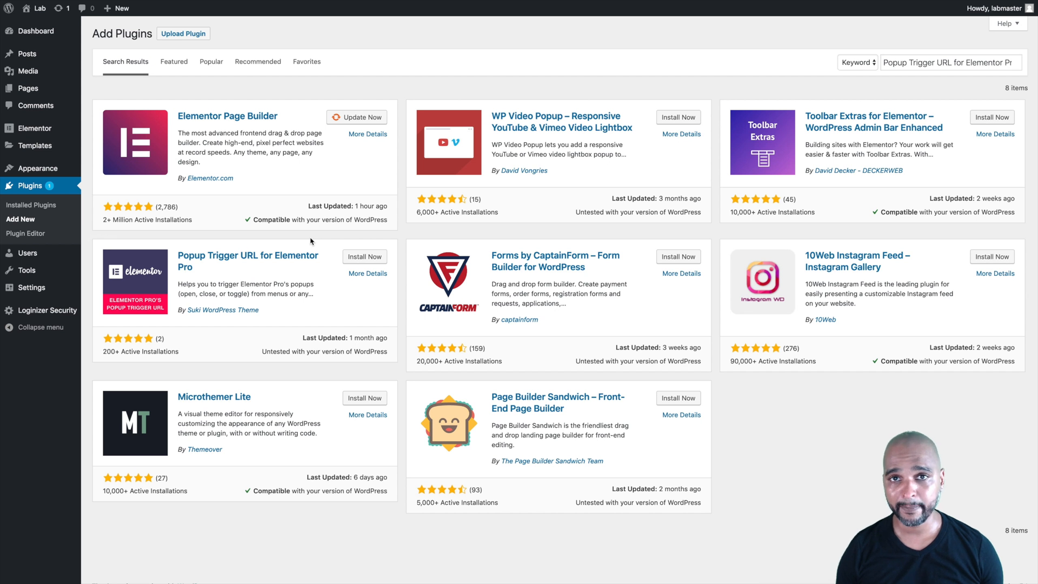
pyautogui.moveTo(317, 164)
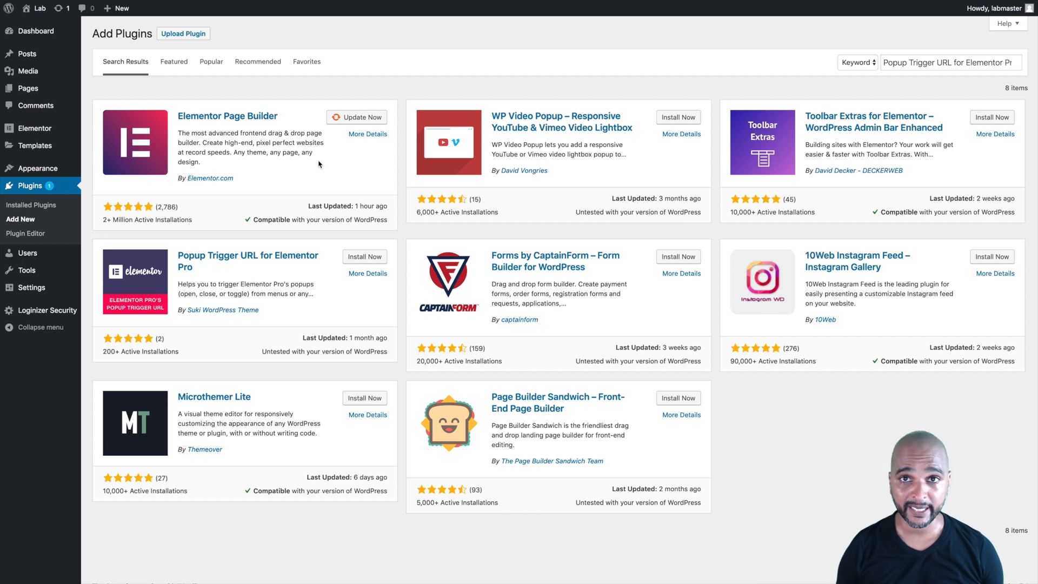
pyautogui.moveTo(493, 173)
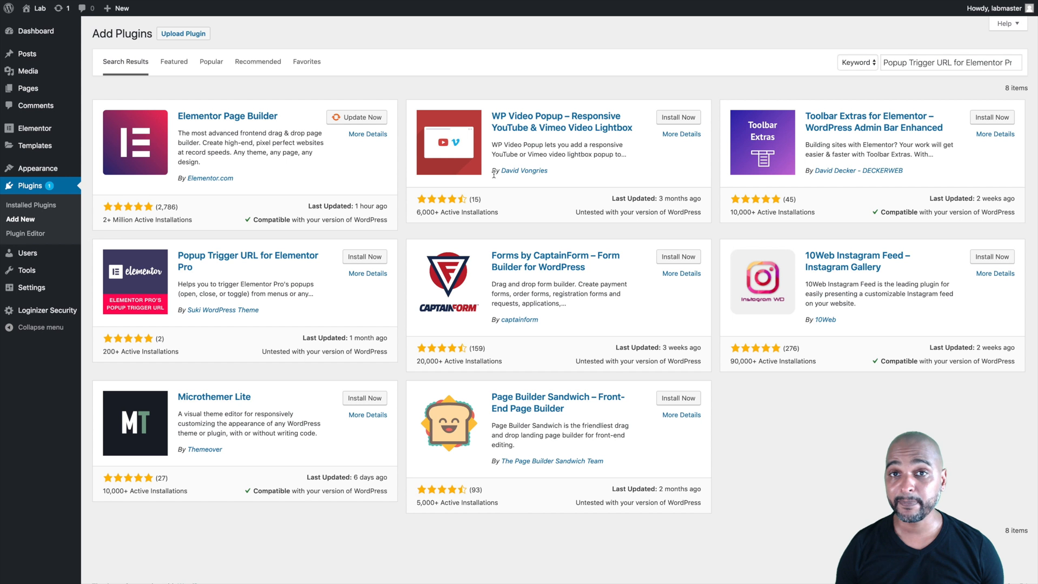
pyautogui.moveTo(185, 274)
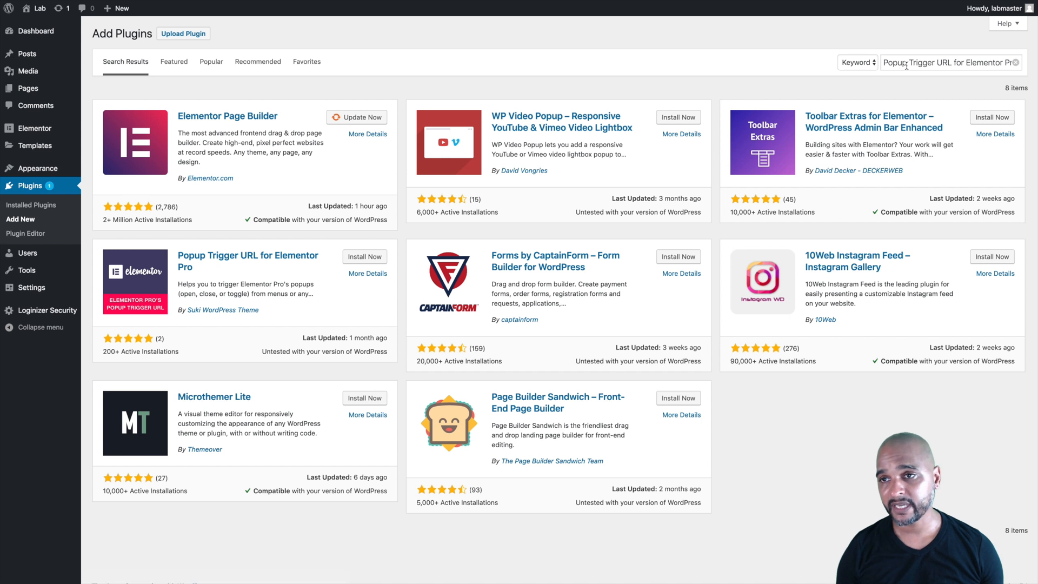
pyautogui.moveTo(178, 272)
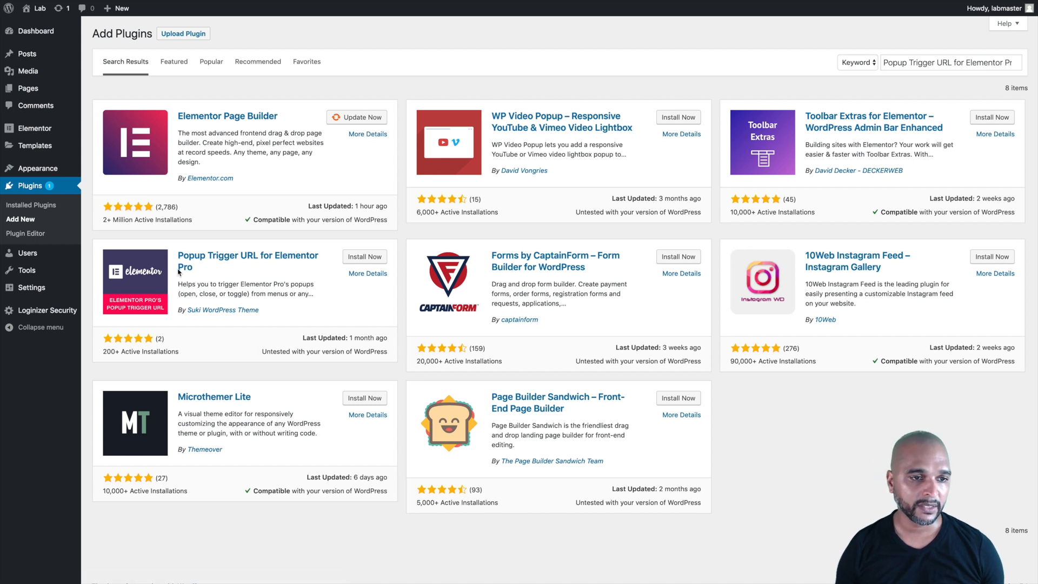
pyautogui.moveTo(269, 260)
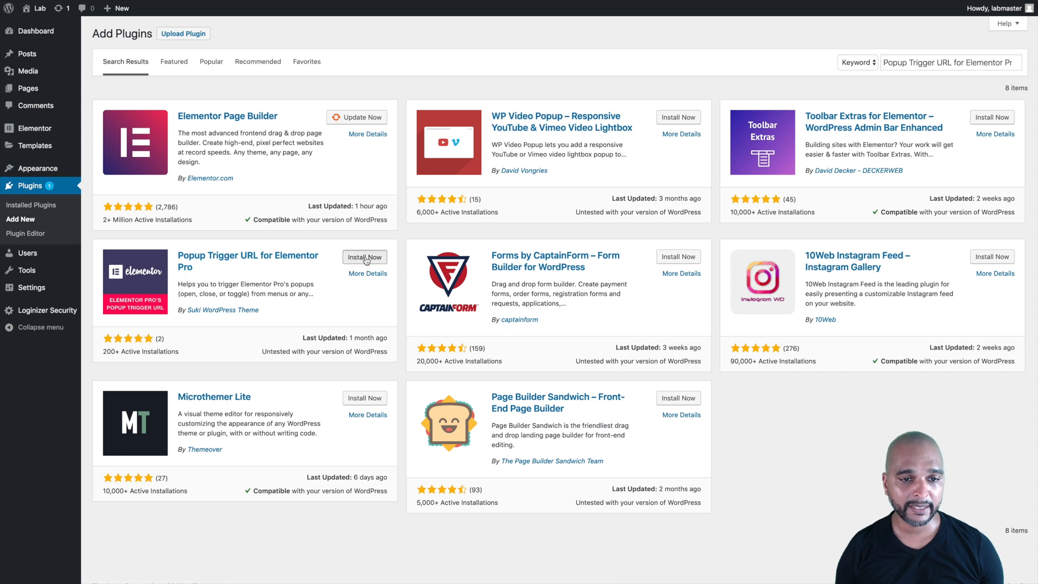
# Install Popup Trigger URL for Elementor Pro and review its full description
pyautogui.click(364, 257)
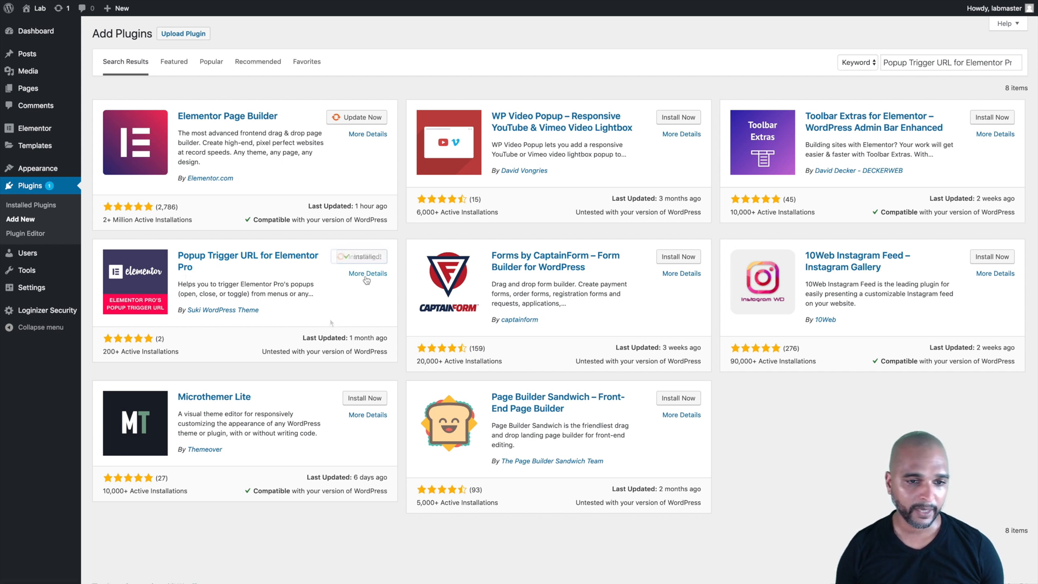
pyautogui.click(368, 274)
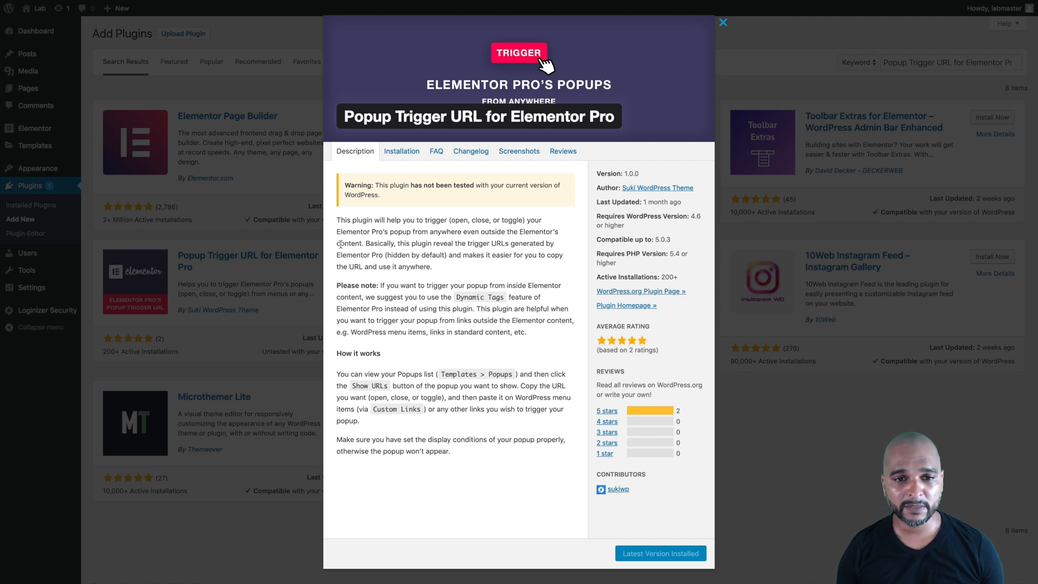
pyautogui.moveTo(343, 249)
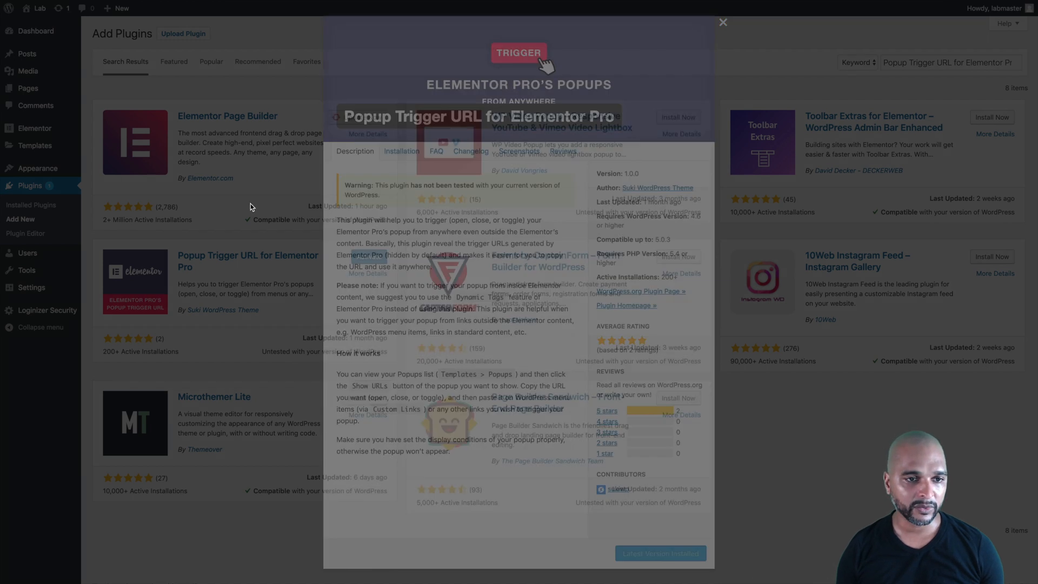
pyautogui.click(722, 23)
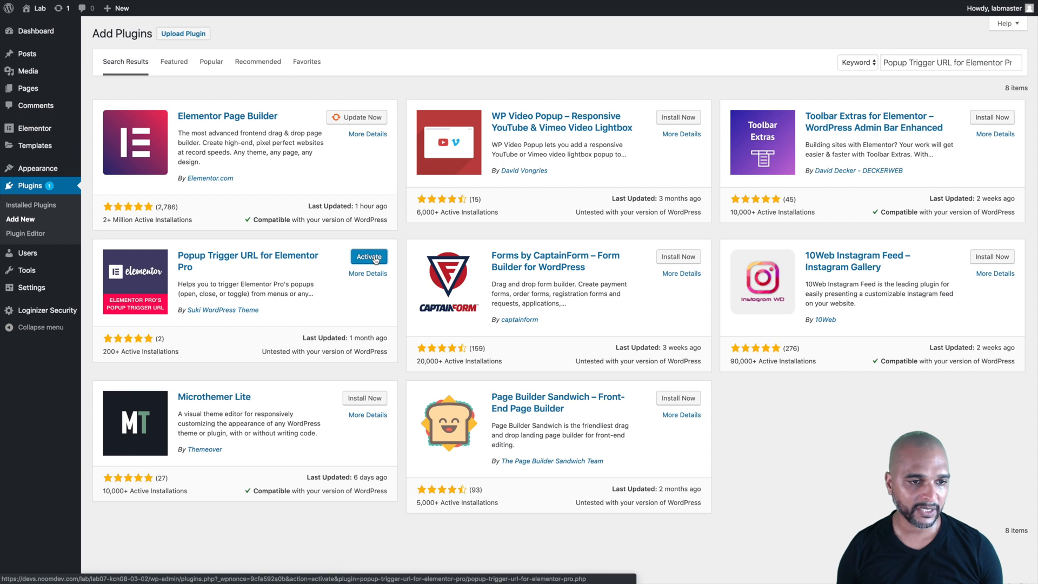
# Activate the plugin and start a new popup from Templates > Popups
pyautogui.click(368, 258)
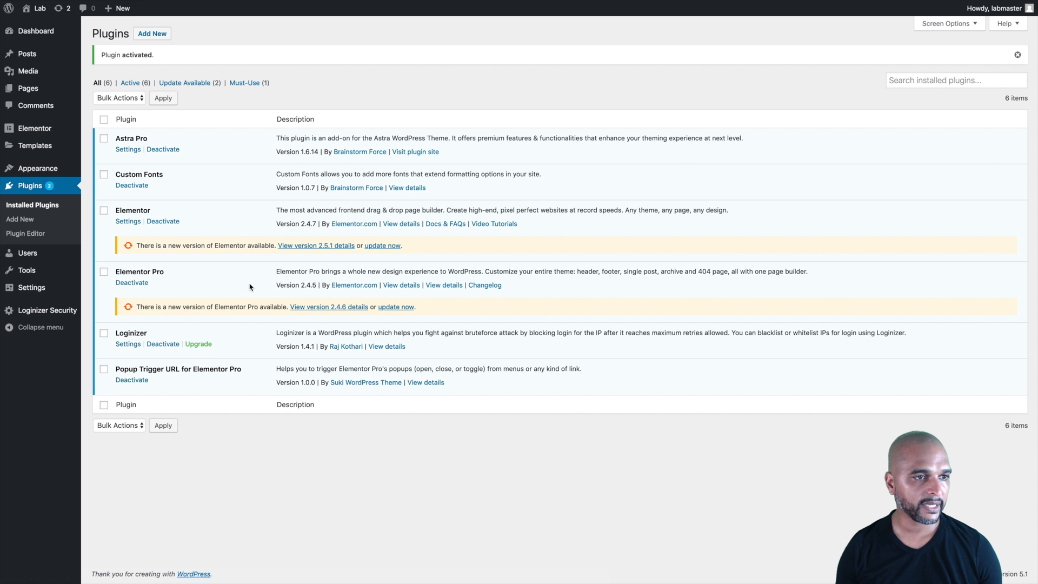
pyautogui.moveTo(38, 168)
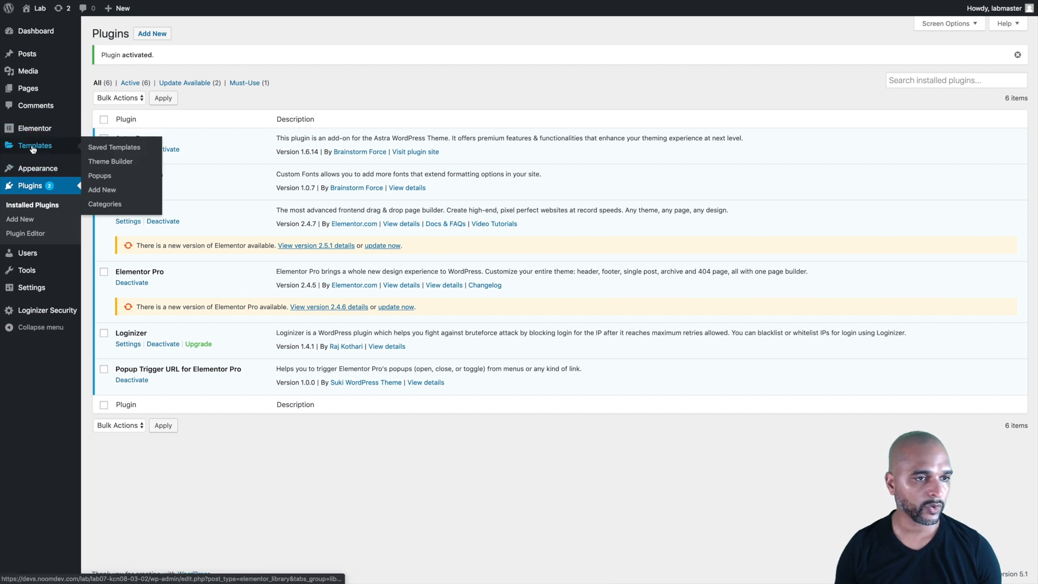
pyautogui.moveTo(100, 175)
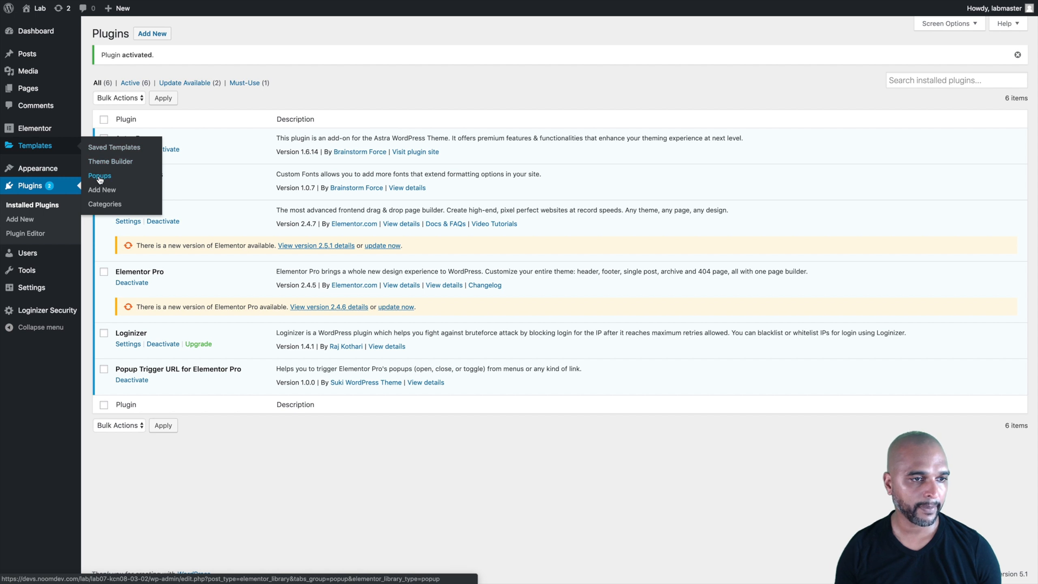
pyautogui.click(99, 175)
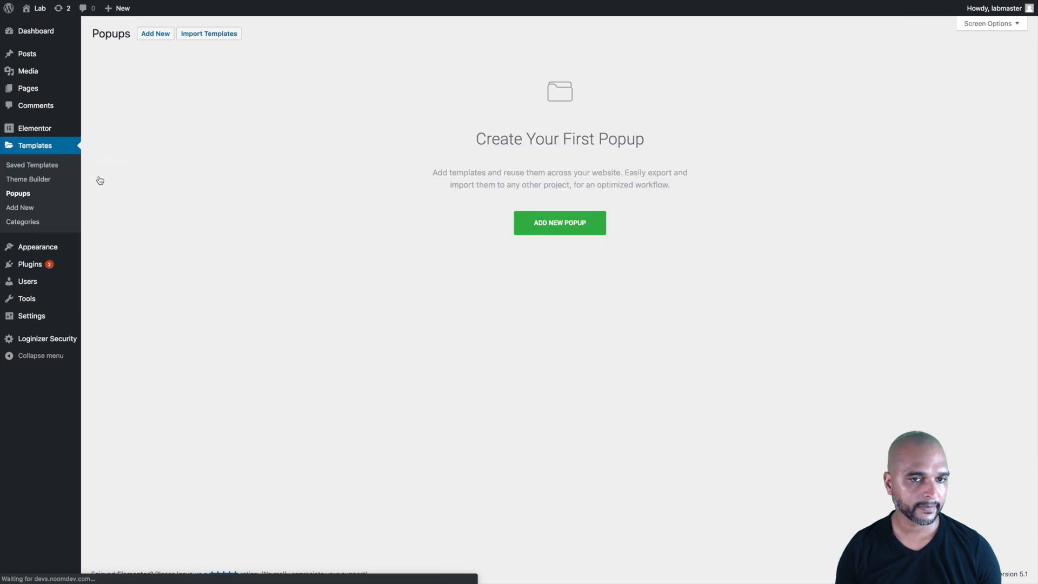
pyautogui.click(559, 222)
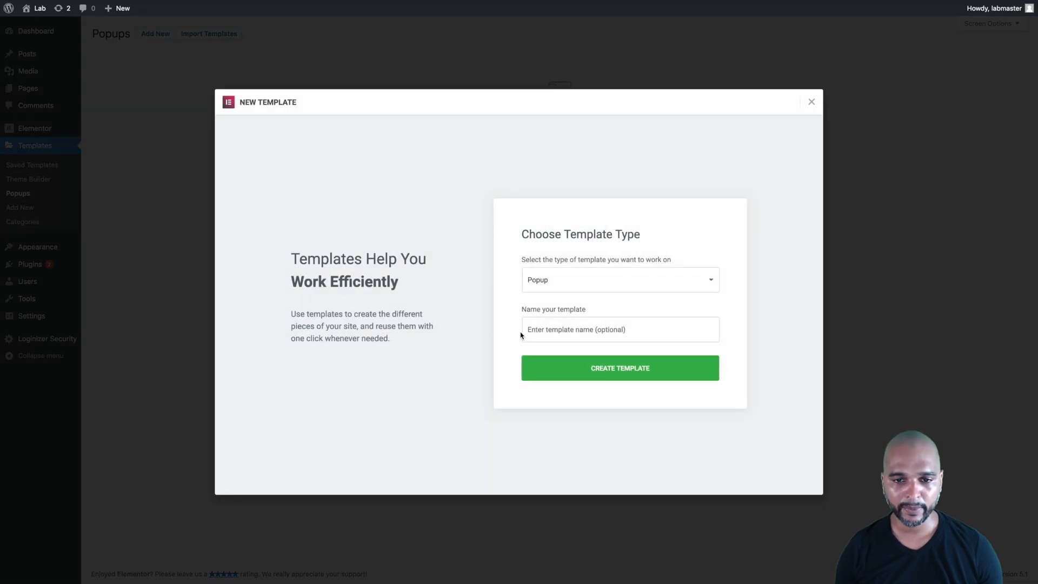
# Name the template 'Popup: login' and create it
pyautogui.write('Opup: I')
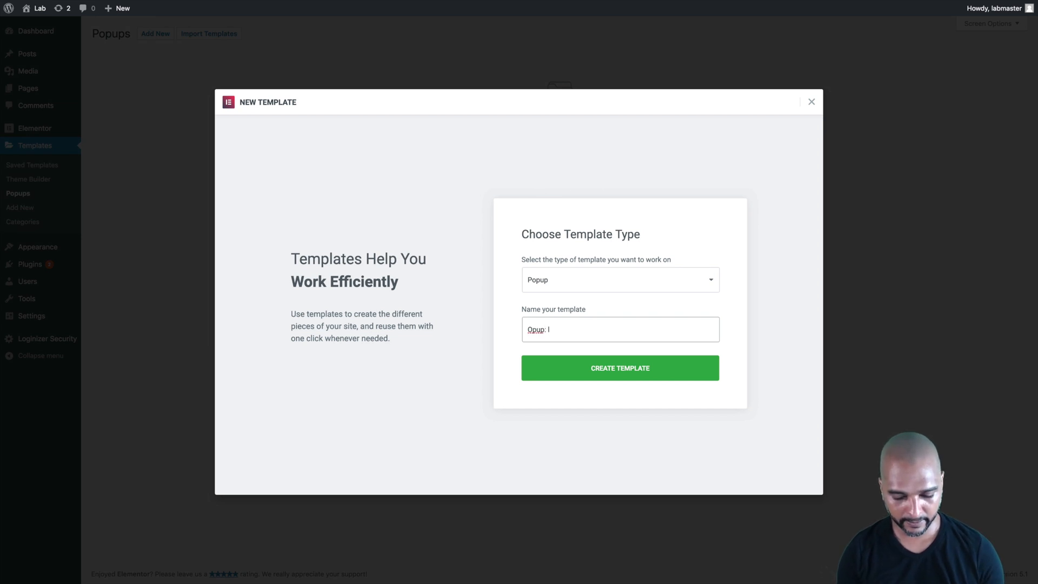
pyautogui.write('login')
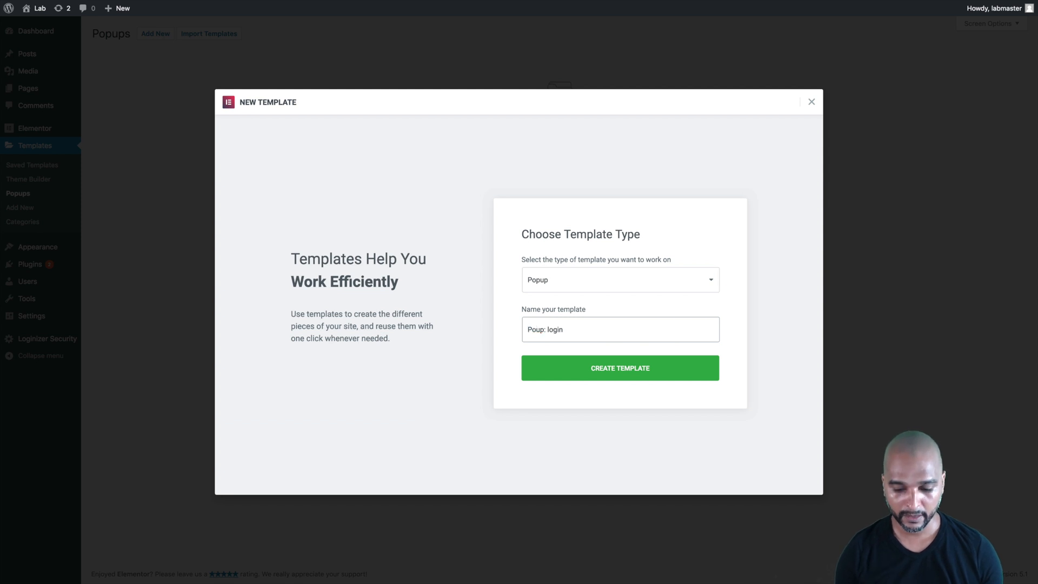
pyautogui.click(619, 368)
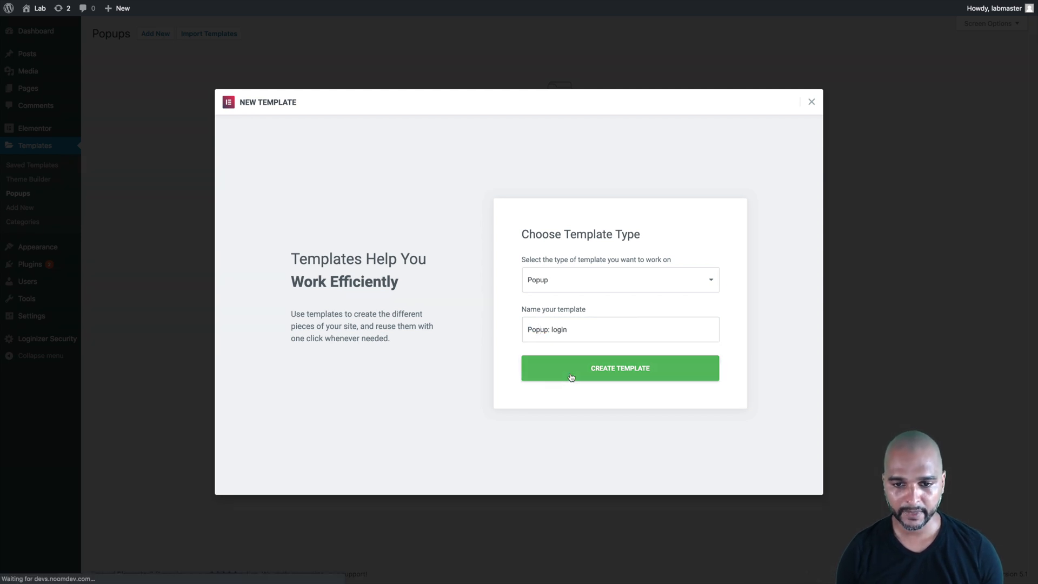
pyautogui.click(618, 368)
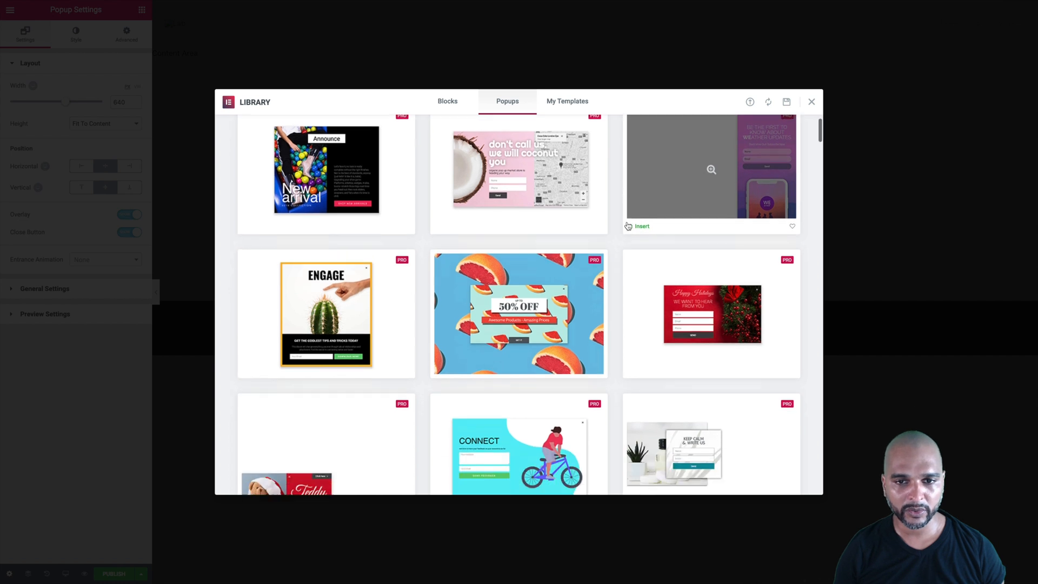
# Insert the Login To Your Account design from the popup library into the template
pyautogui.scroll(-3)
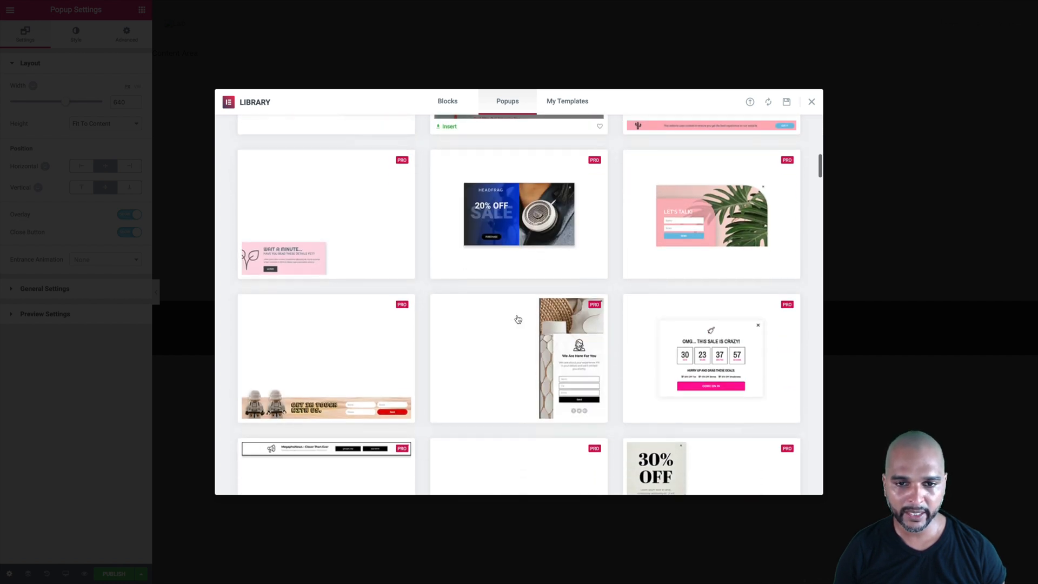
pyautogui.scroll(-3)
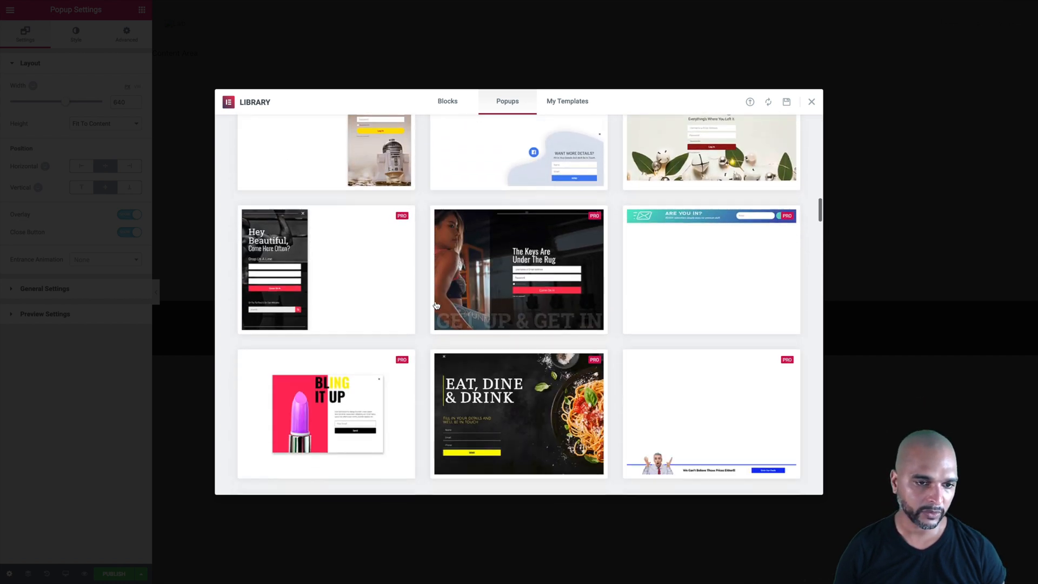
pyautogui.scroll(-3)
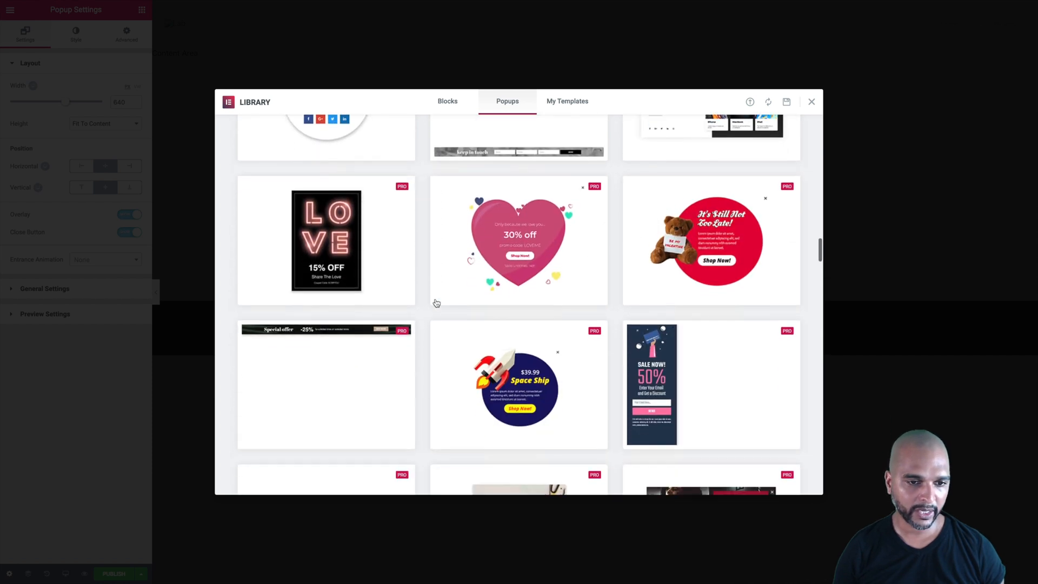
pyautogui.scroll(-3)
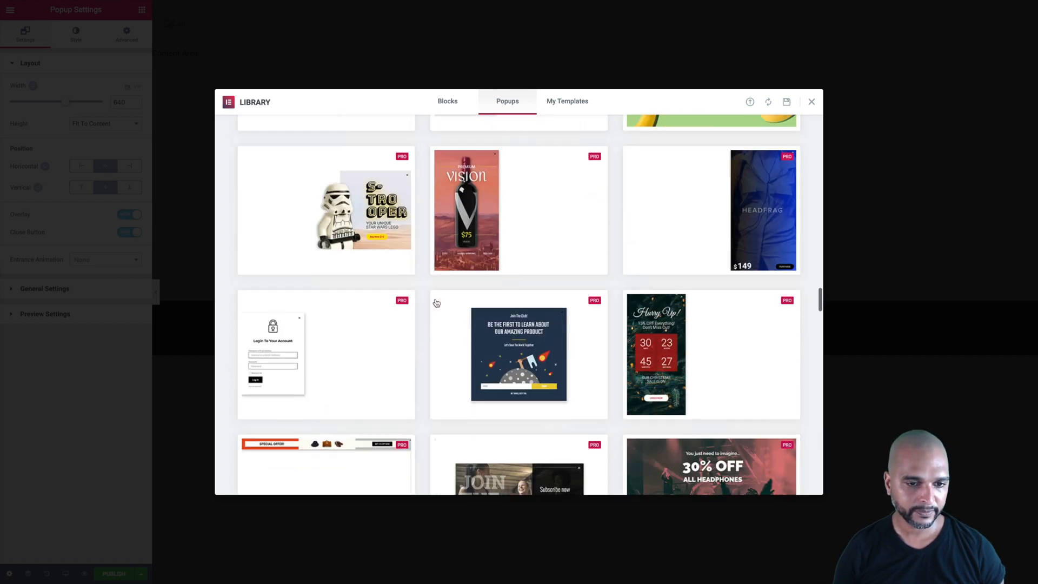
pyautogui.scroll(-3)
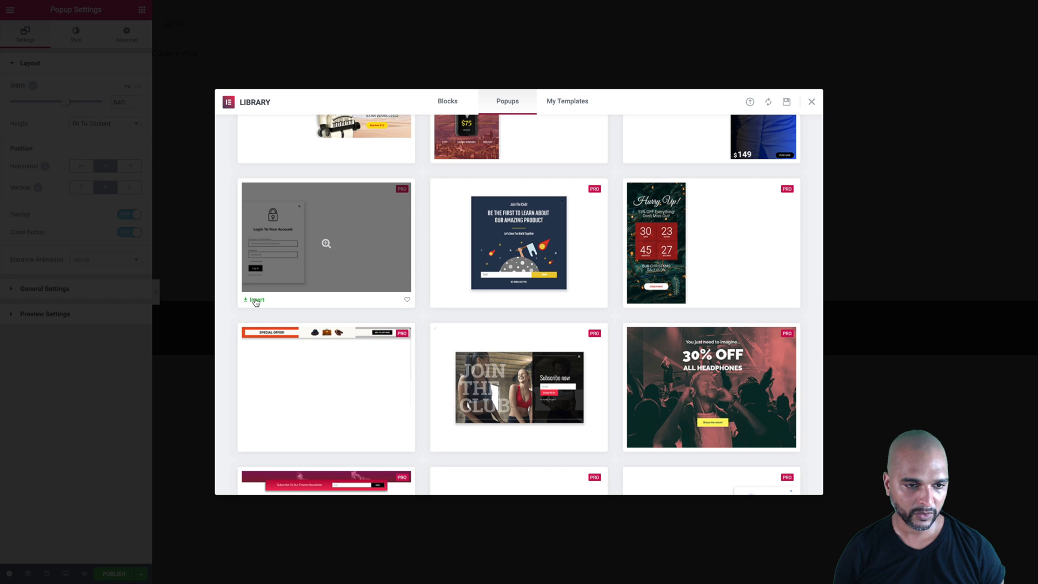
pyautogui.click(257, 303)
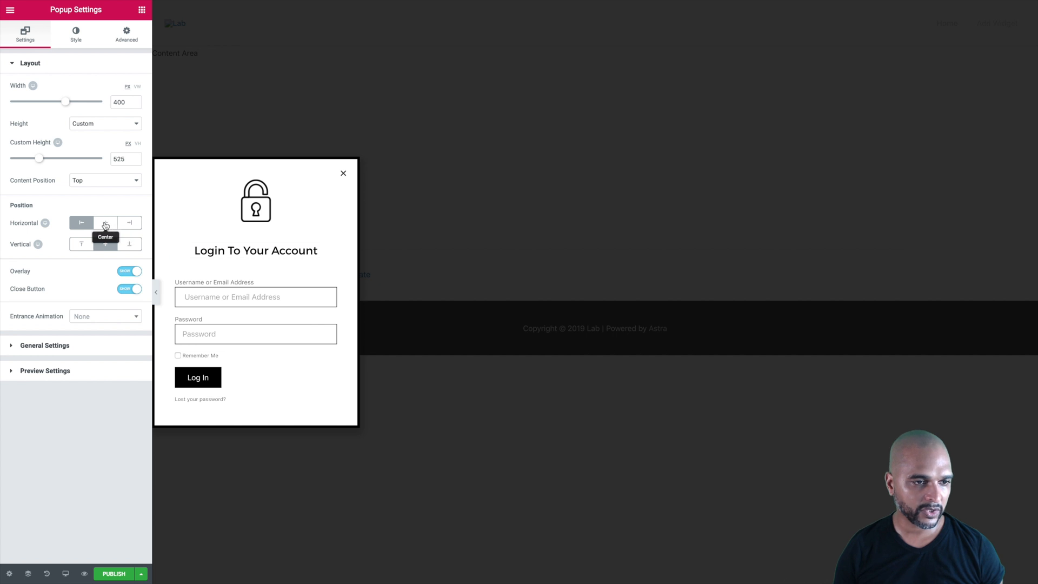
# Set the popup's horizontal position to Center and start publishing it
pyautogui.click(105, 243)
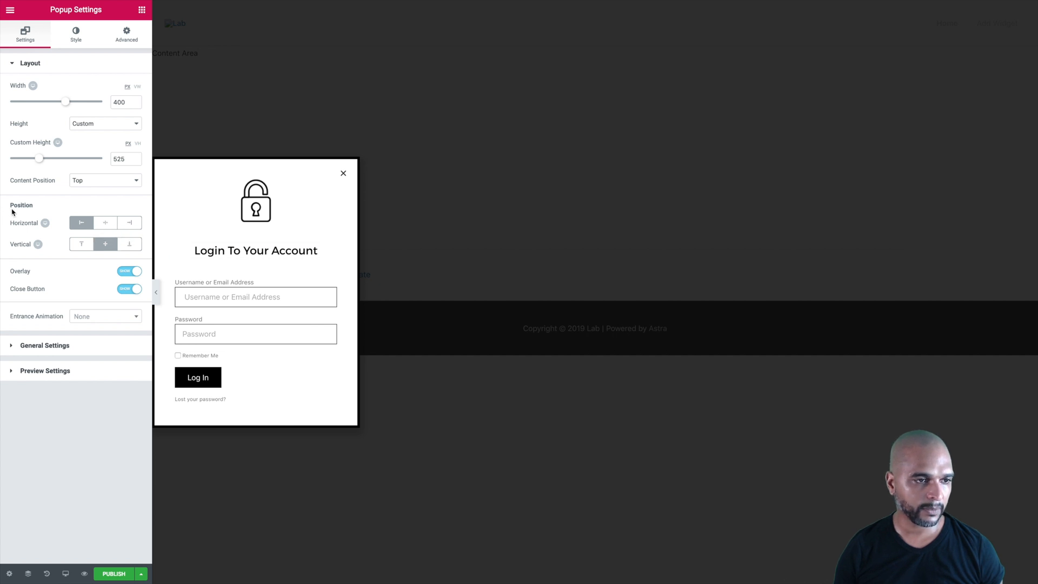
pyautogui.click(104, 222)
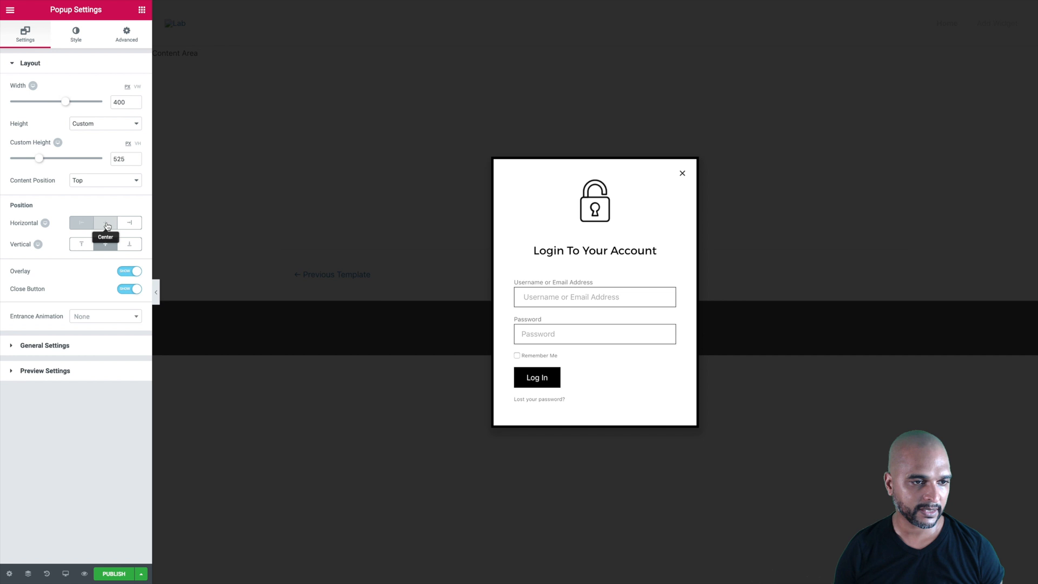
pyautogui.click(104, 223)
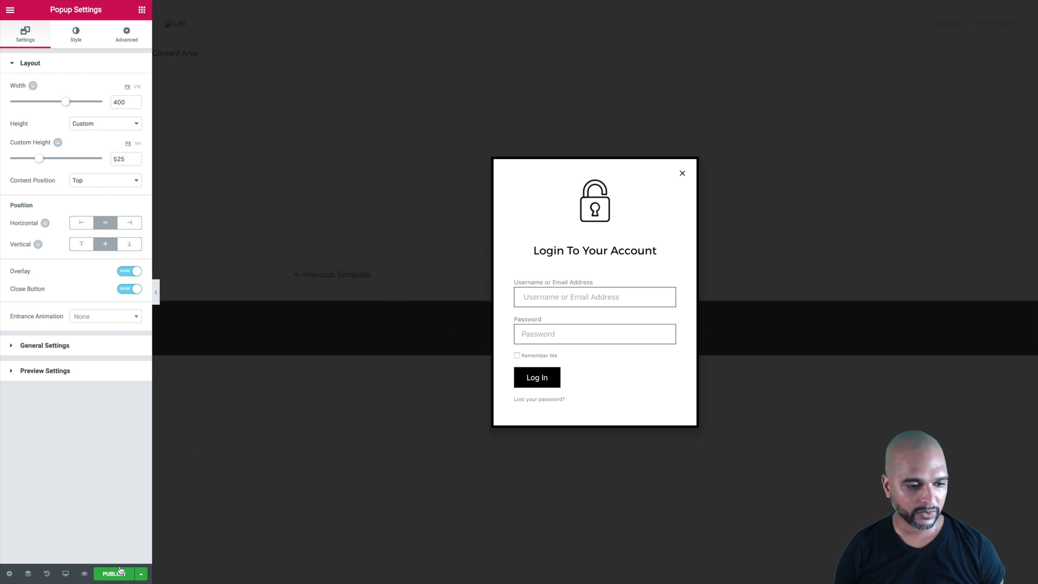
pyautogui.click(141, 573)
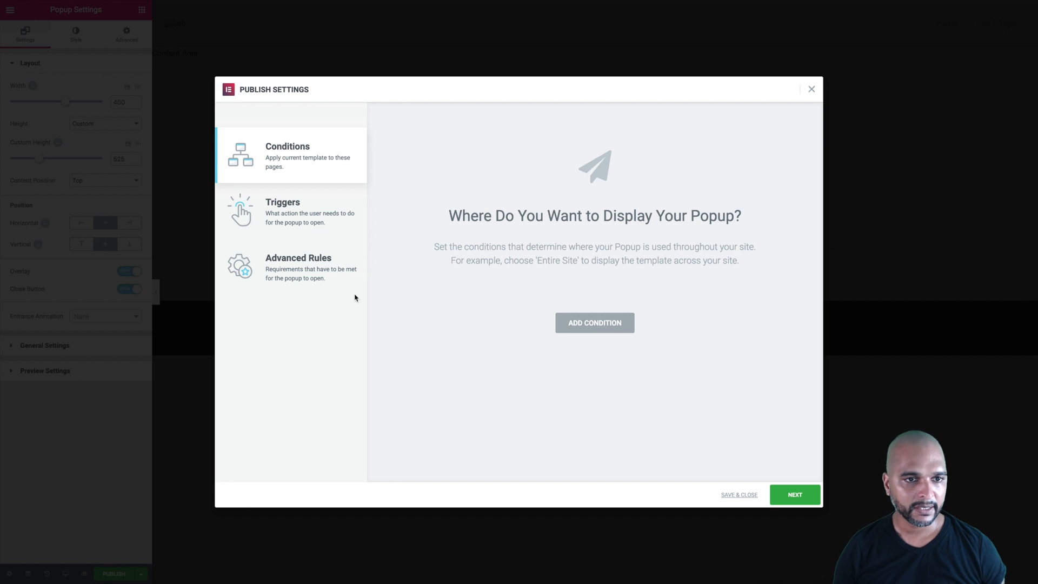
# Add an Entire Site display condition and publish the login popup
pyautogui.click(594, 323)
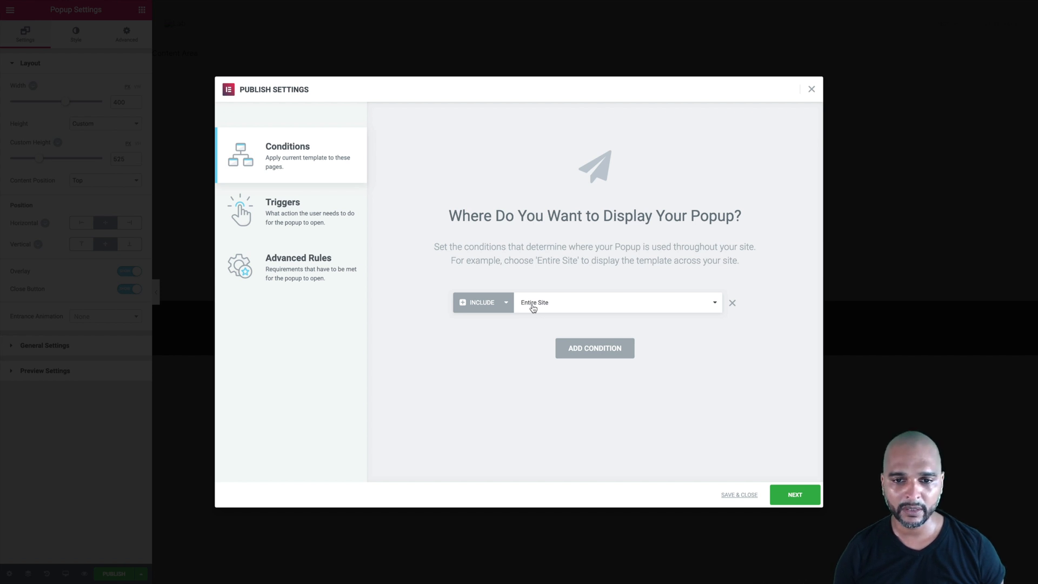
pyautogui.moveTo(526, 334)
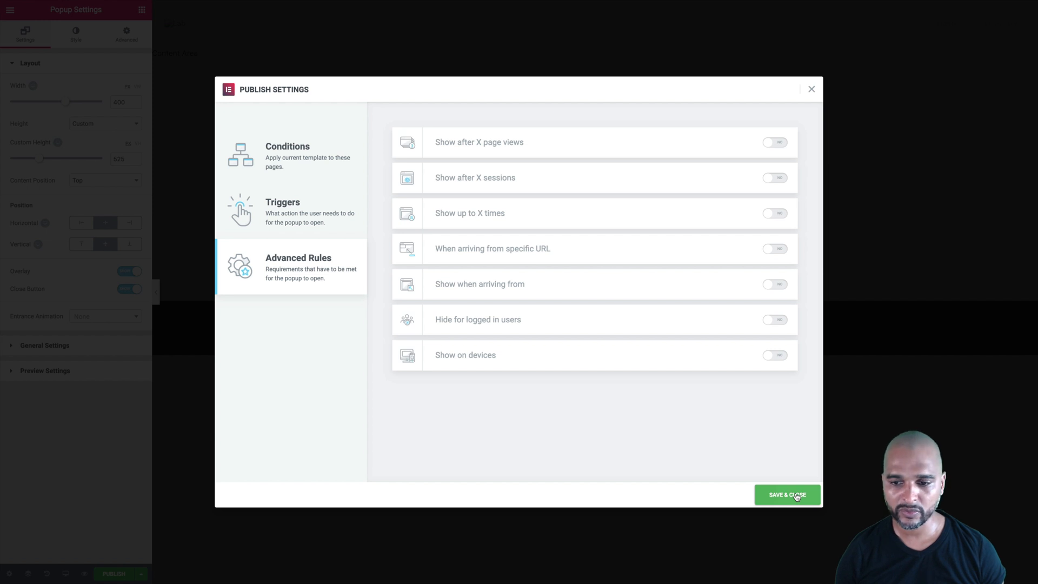
pyautogui.click(786, 494)
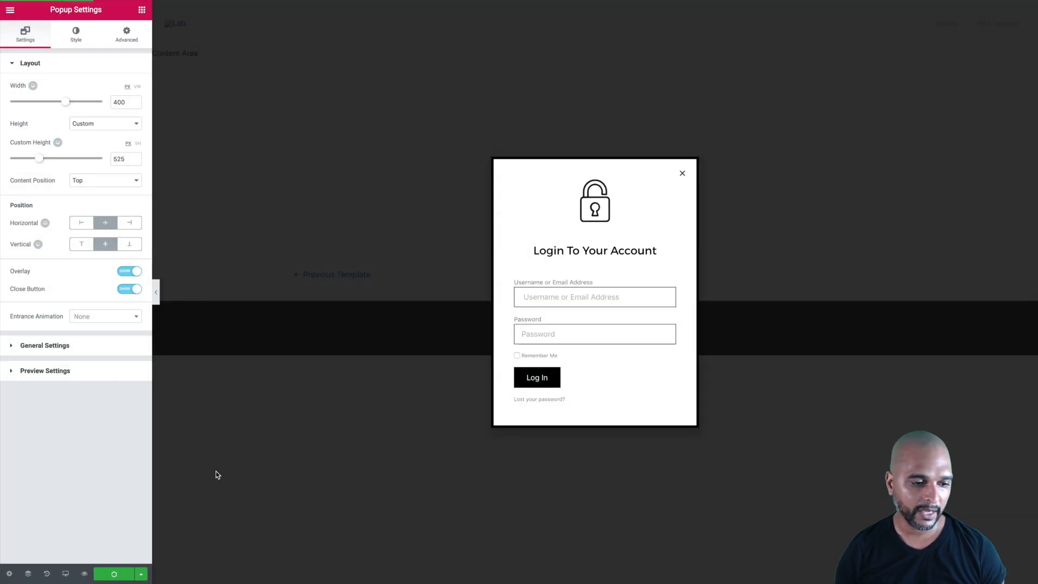
pyautogui.click(113, 573)
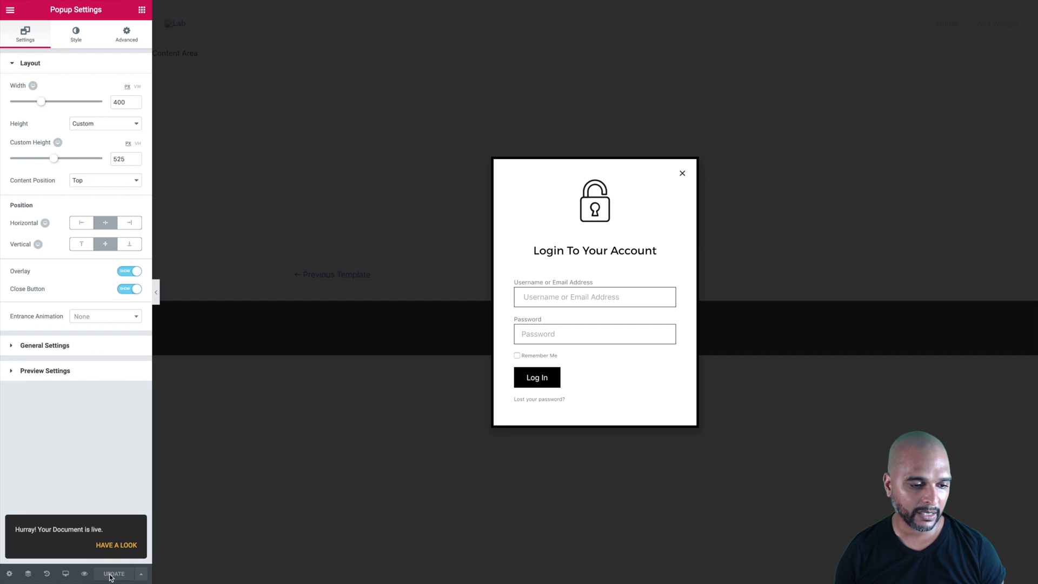
pyautogui.moveTo(111, 553)
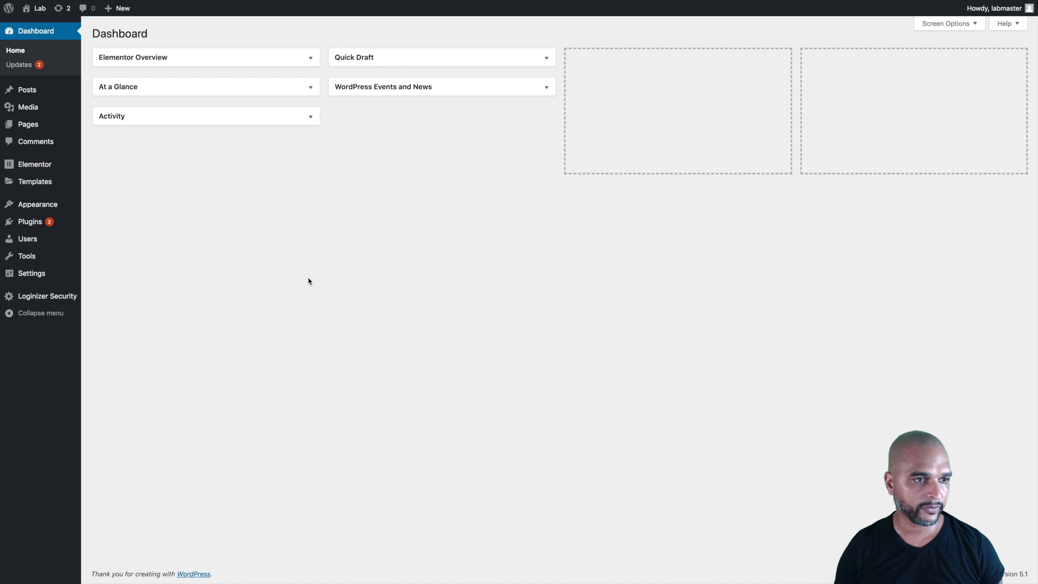
pyautogui.moveTo(178, 231)
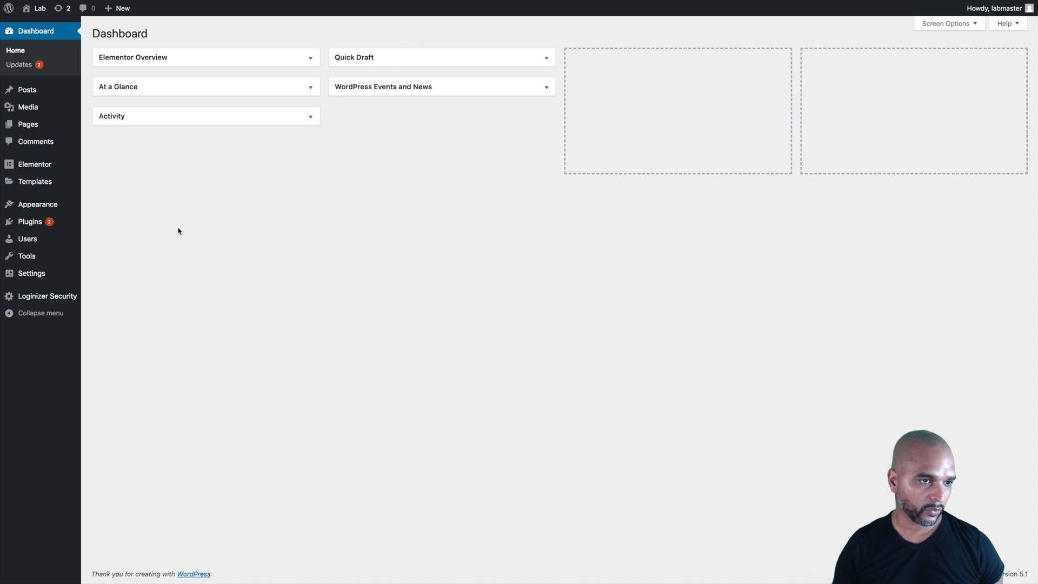
# Show the trigger URLs for Popup: login, copy the Open URL and close the dialog
pyautogui.click(33, 182)
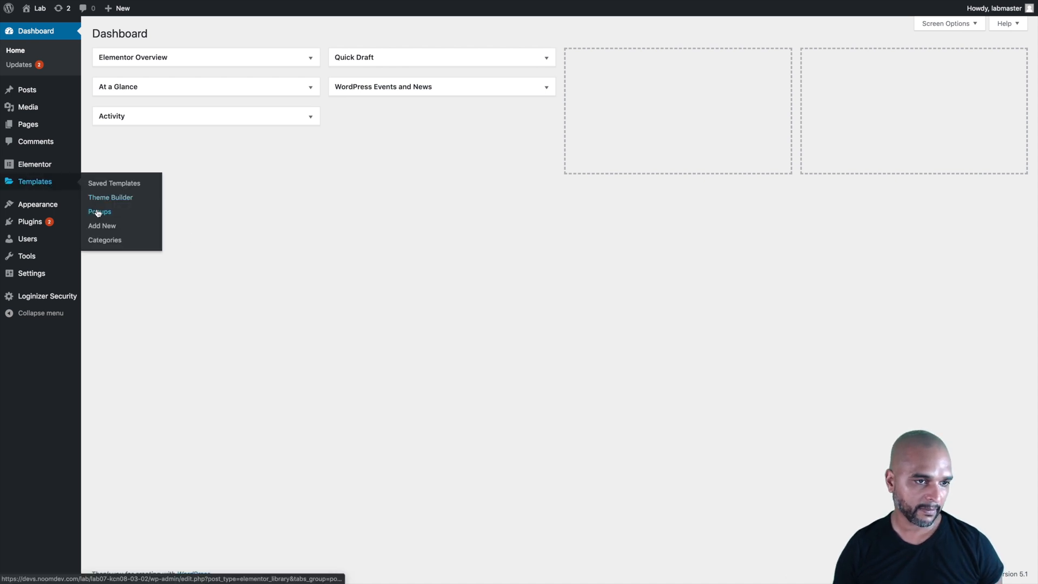
pyautogui.click(99, 211)
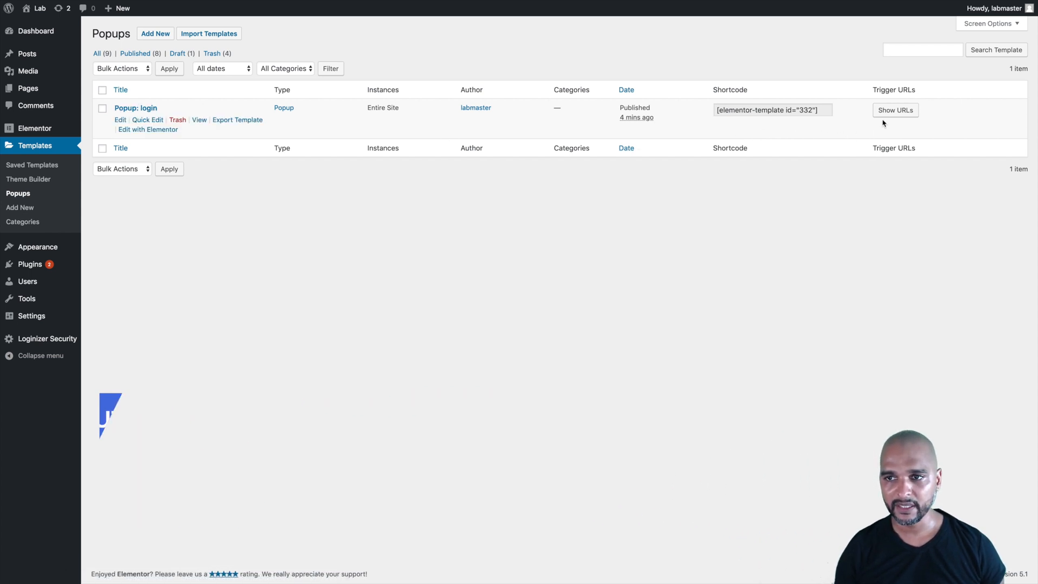
pyautogui.click(895, 110)
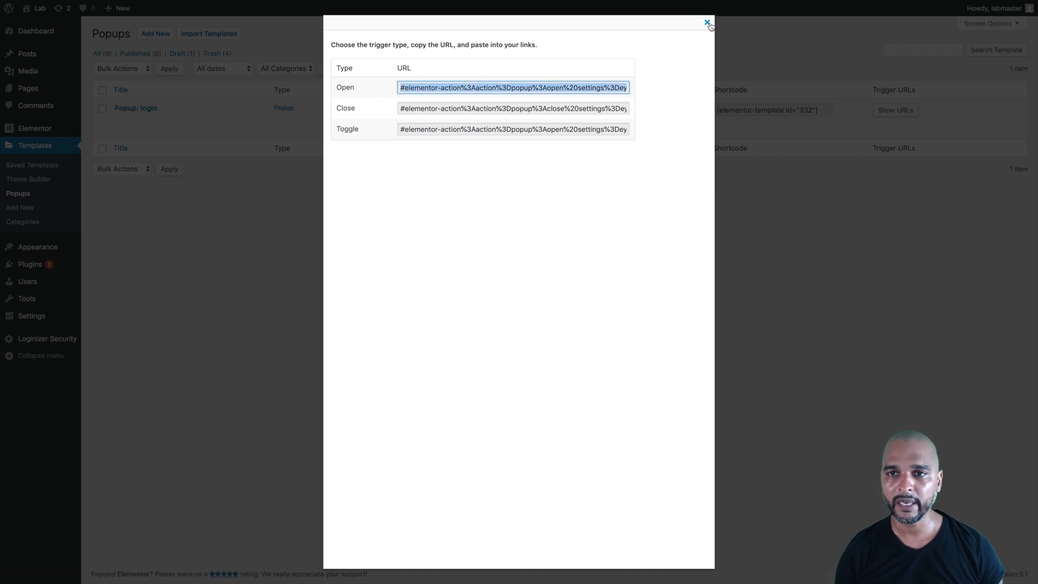
pyautogui.click(707, 21)
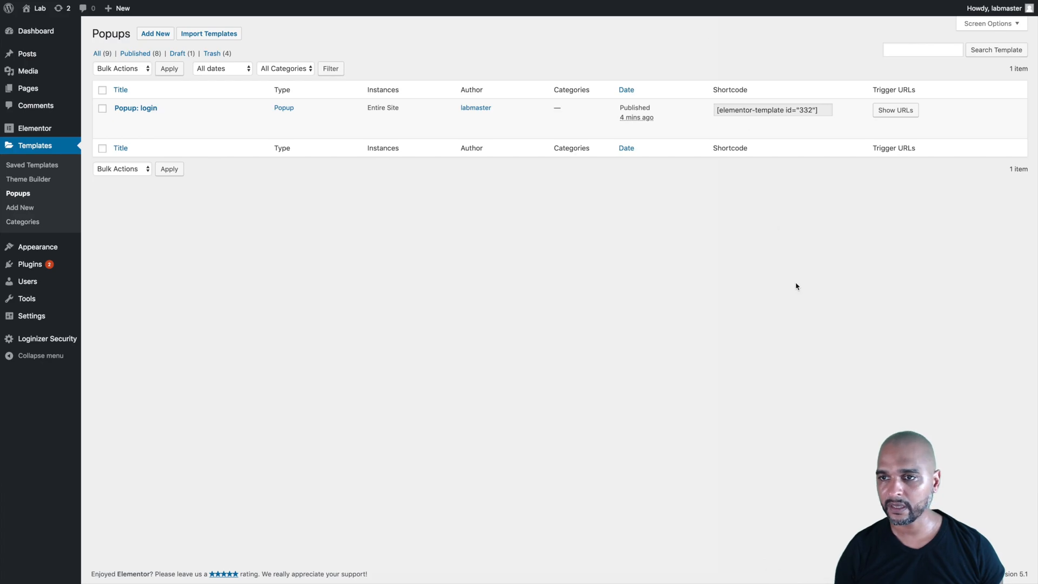
pyautogui.moveTo(521, 302)
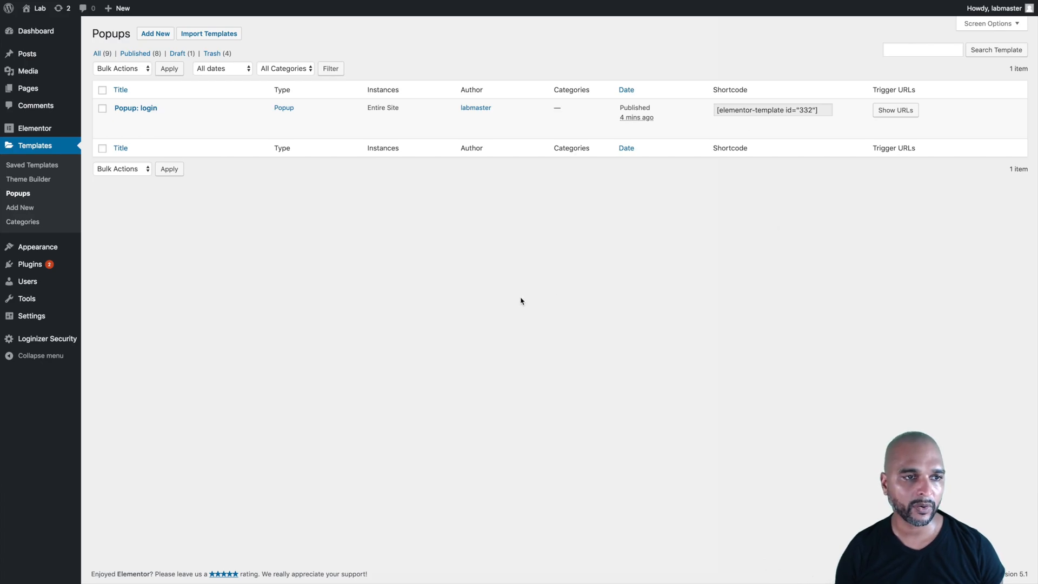
pyautogui.moveTo(504, 303)
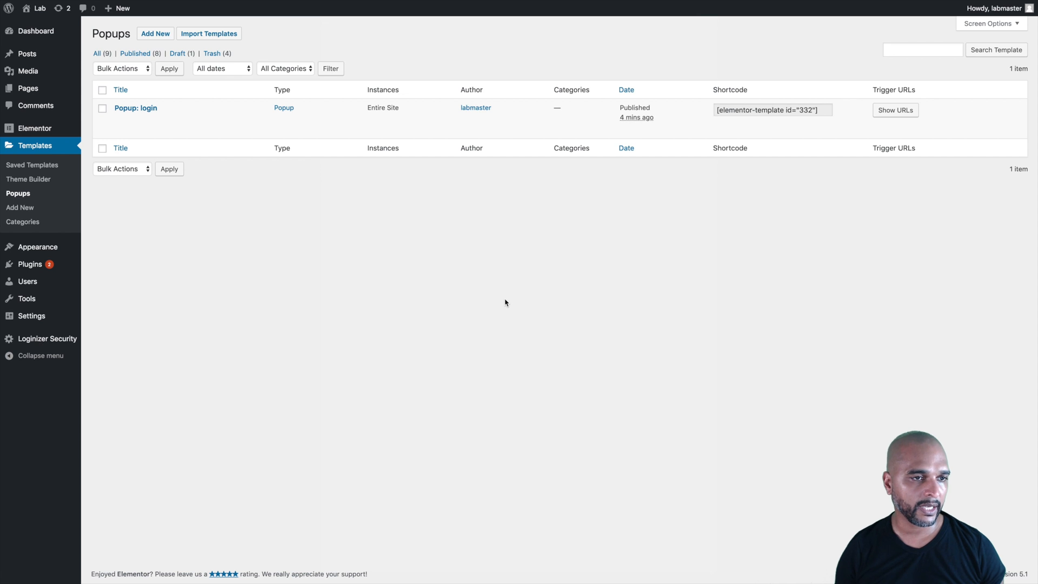
pyautogui.moveTo(308, 322)
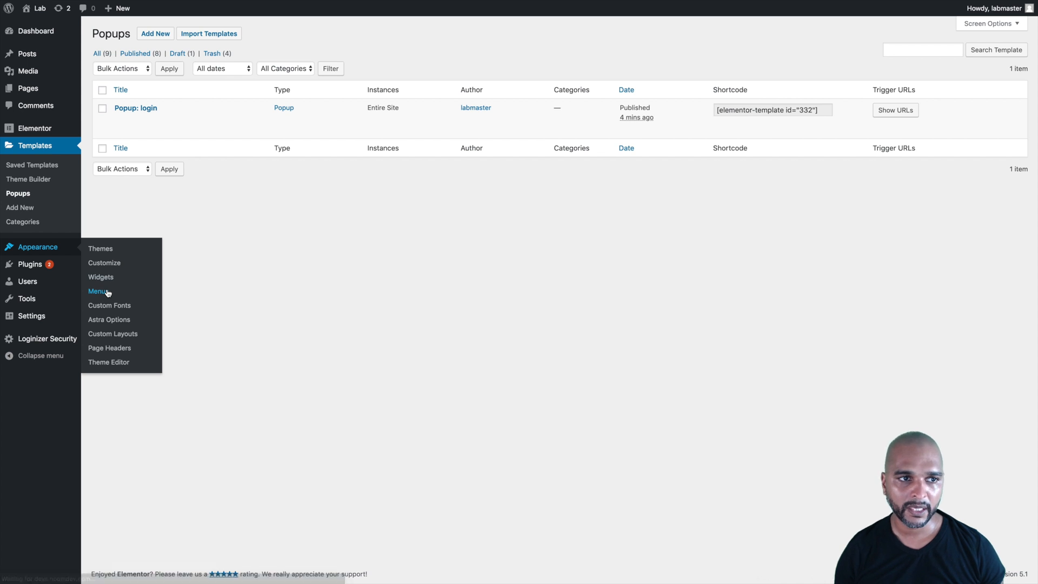
# Add a Login custom link with the trigger URL to the Main Menu and save it
pyautogui.click(98, 290)
pyautogui.write('L')
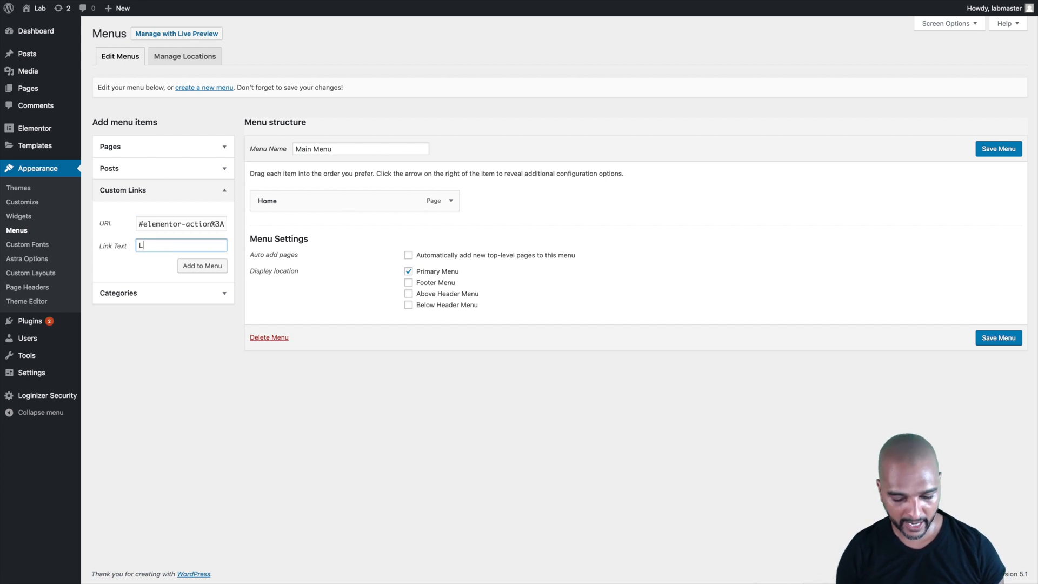
pyautogui.write('ogin')
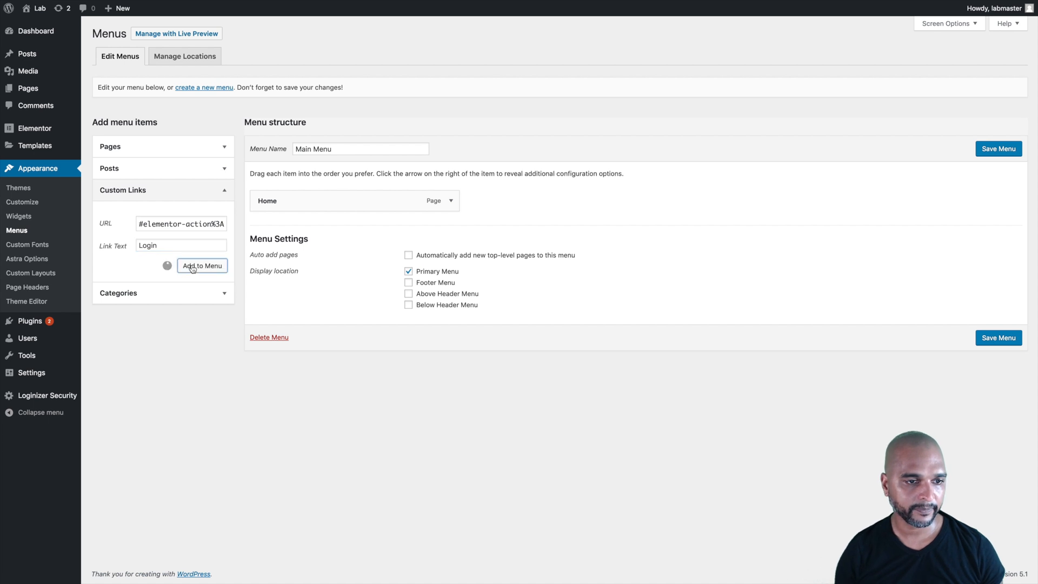
pyautogui.click(202, 266)
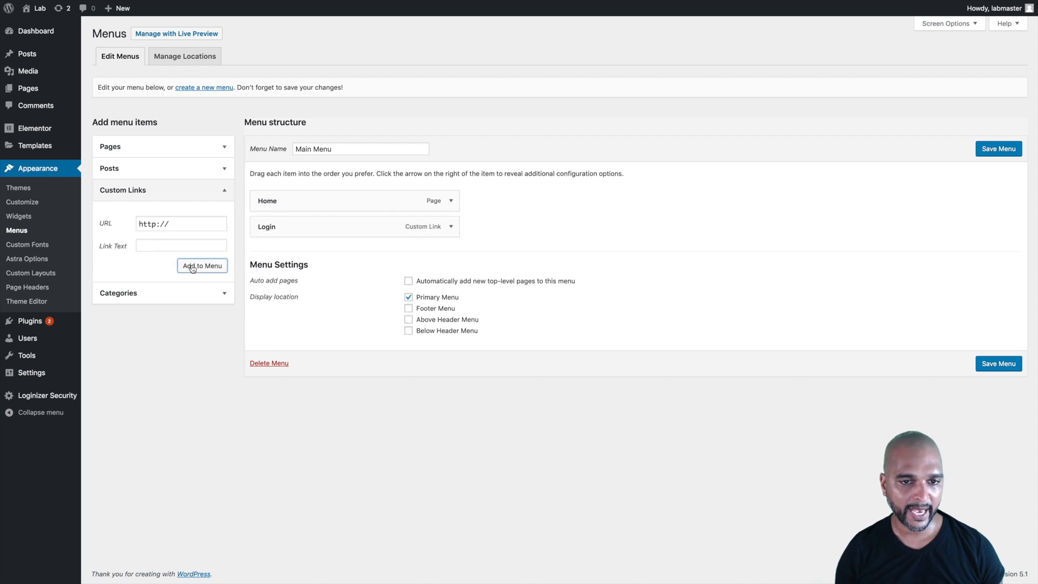
pyautogui.click(999, 363)
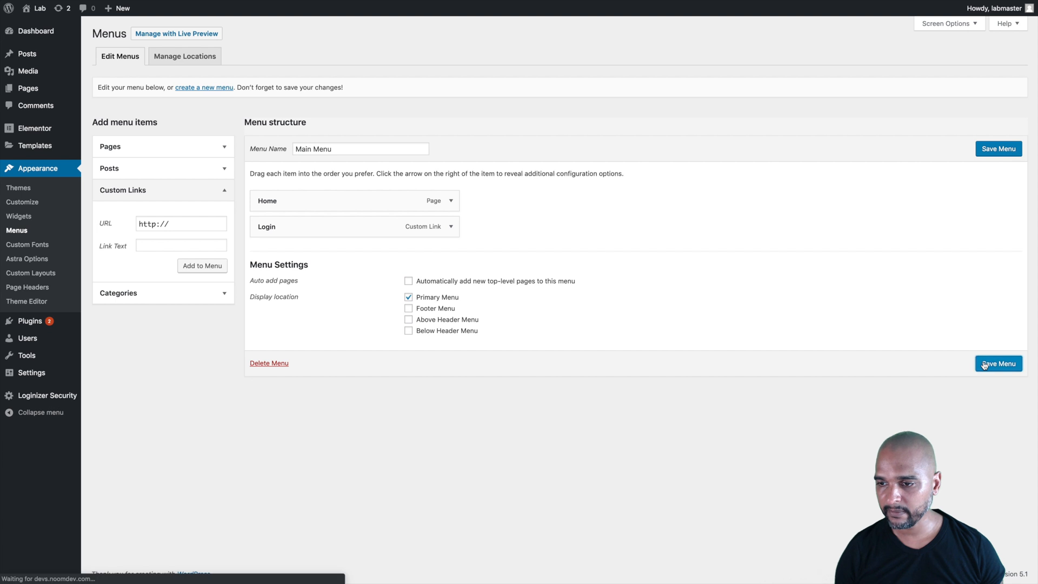
pyautogui.click(997, 363)
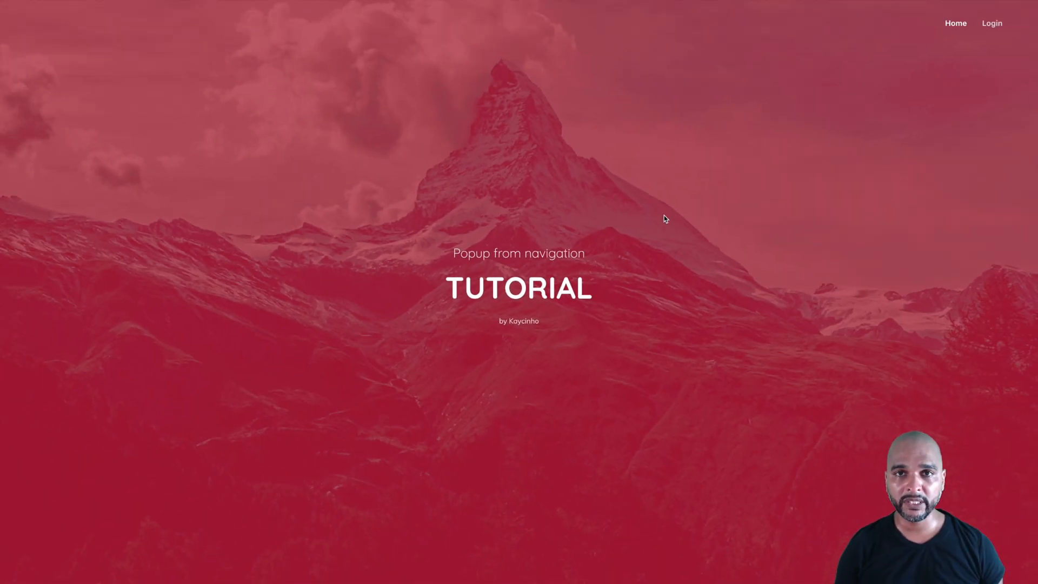
# Open the login popup from the Login navigation link and close it again
pyautogui.click(992, 23)
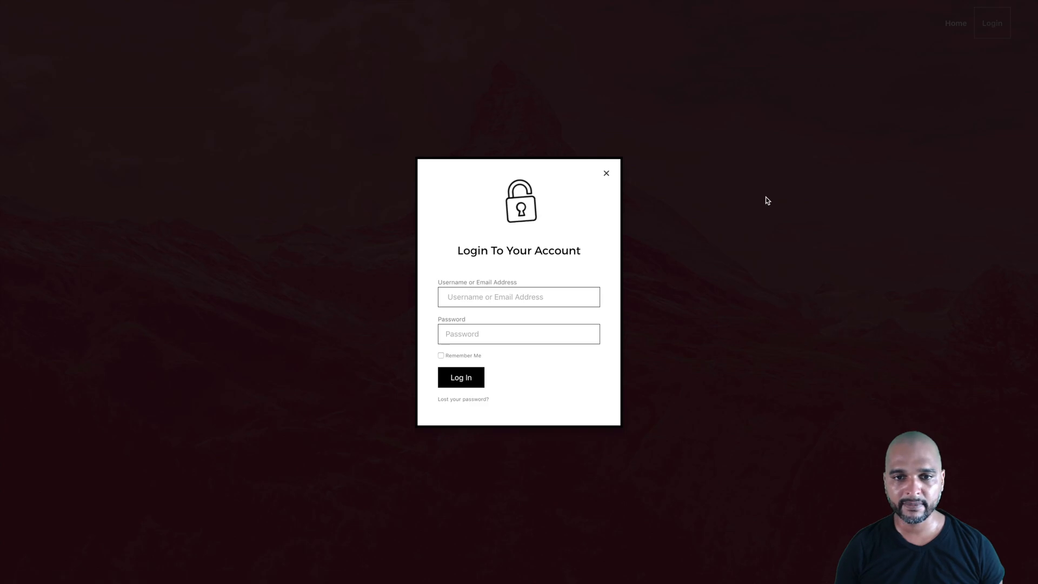
pyautogui.moveTo(708, 241)
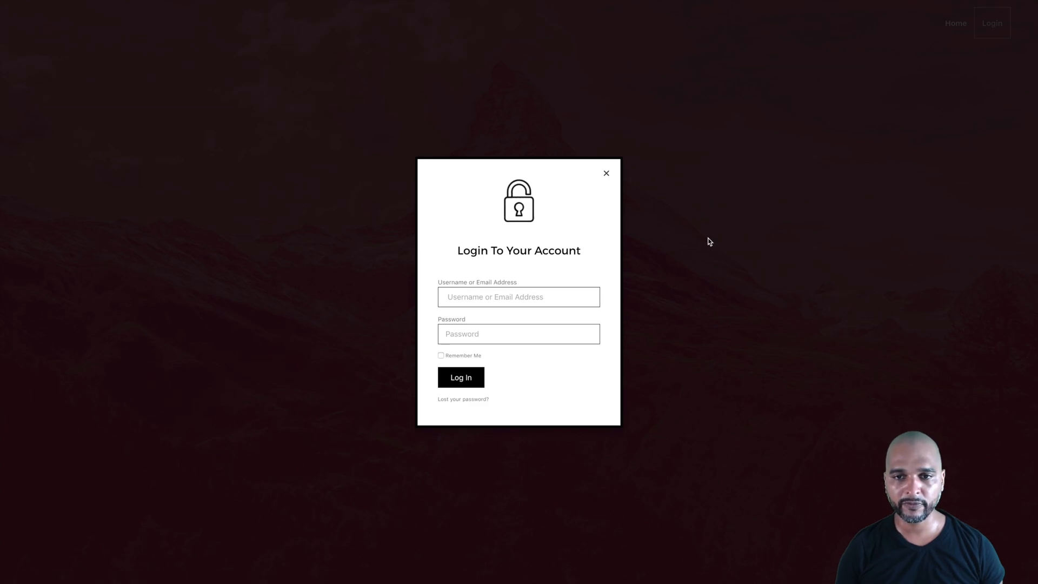
pyautogui.moveTo(609, 192)
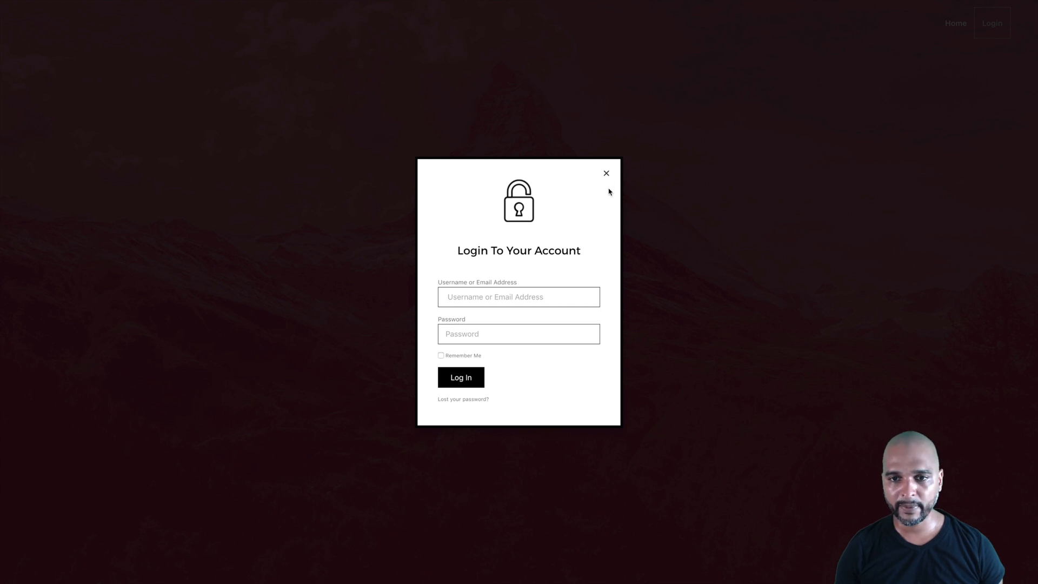
pyautogui.click(606, 173)
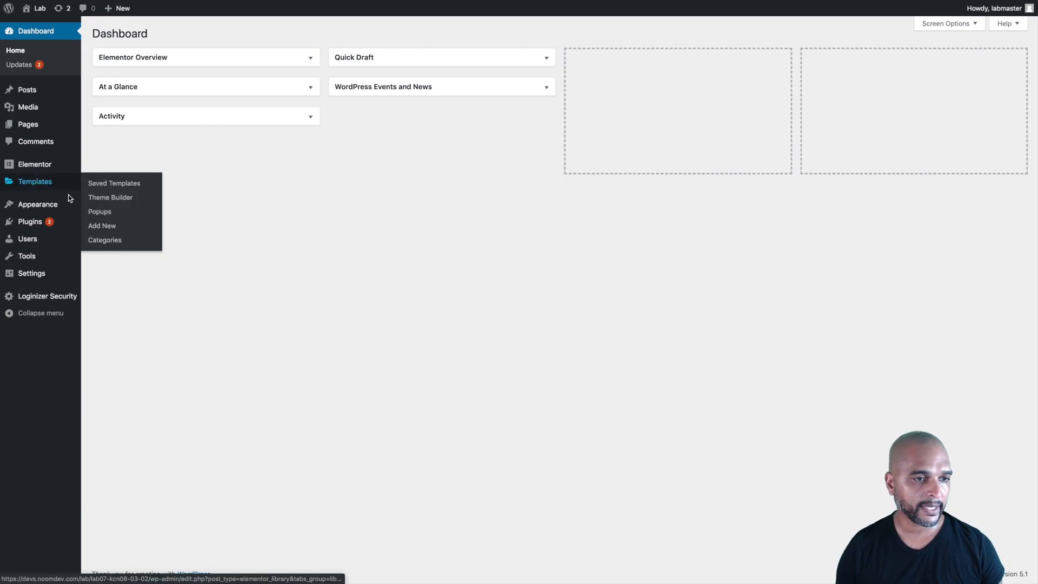
# Create a new popup template named 'Popup: BF' from the Popups list
pyautogui.click(100, 211)
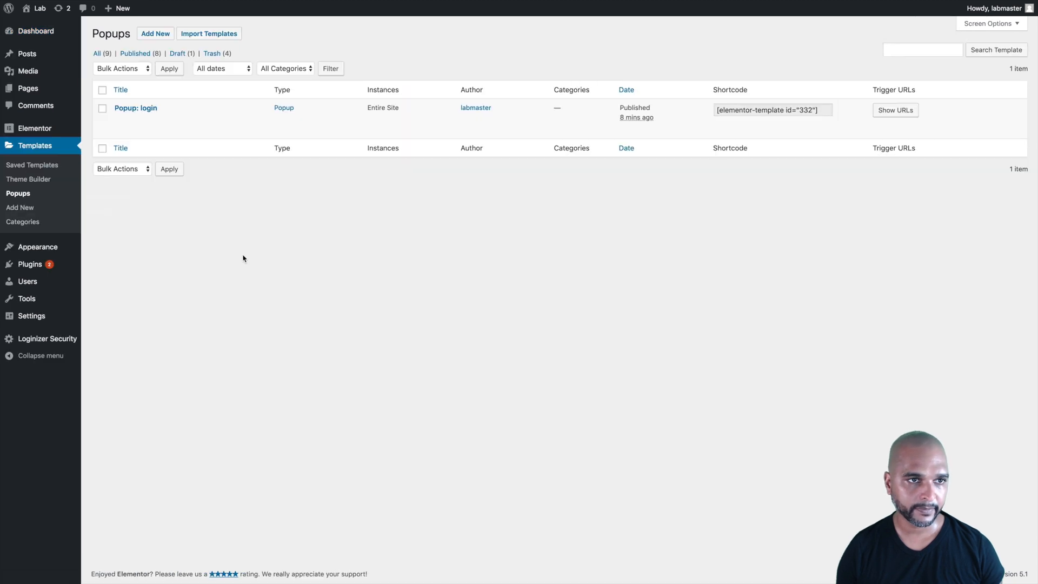
pyautogui.click(155, 34)
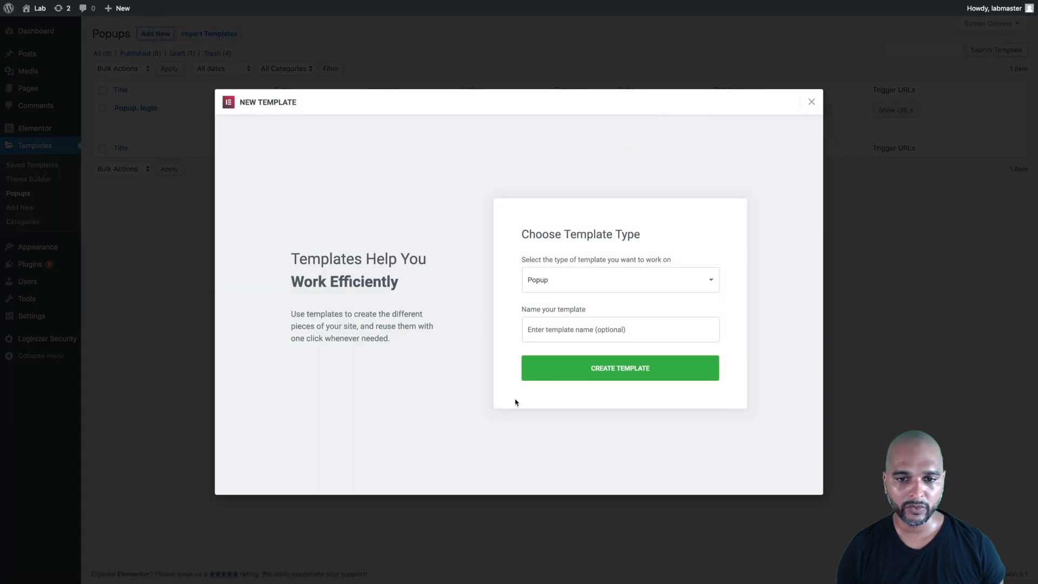
pyautogui.write('Popup')
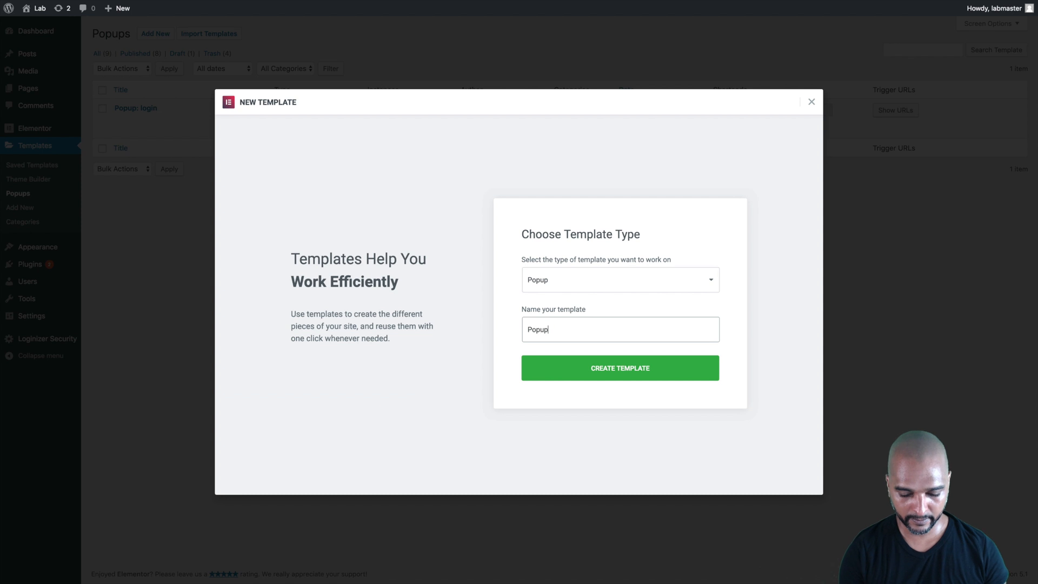
pyautogui.write(': B')
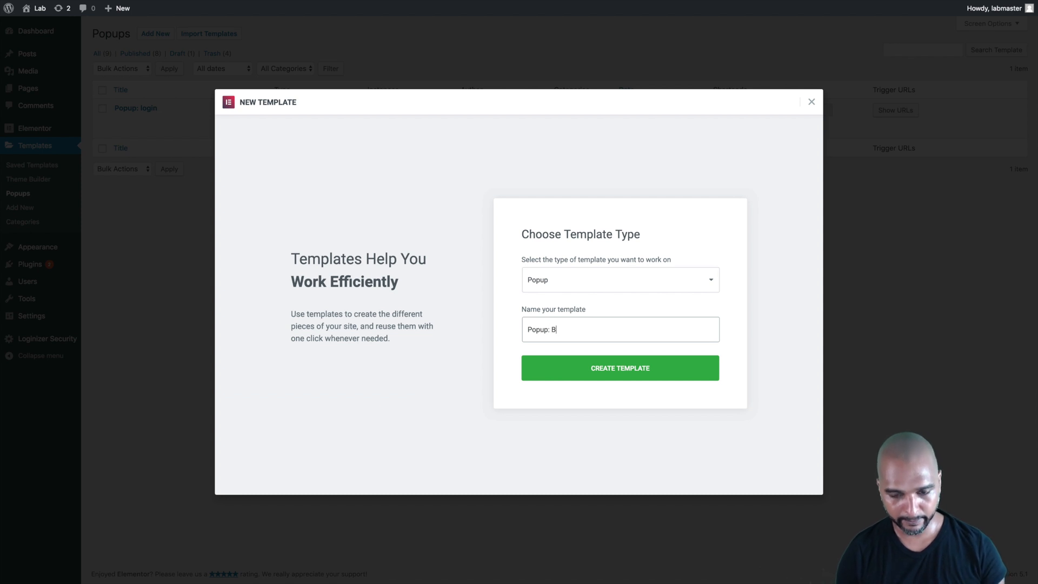
pyautogui.write('F')
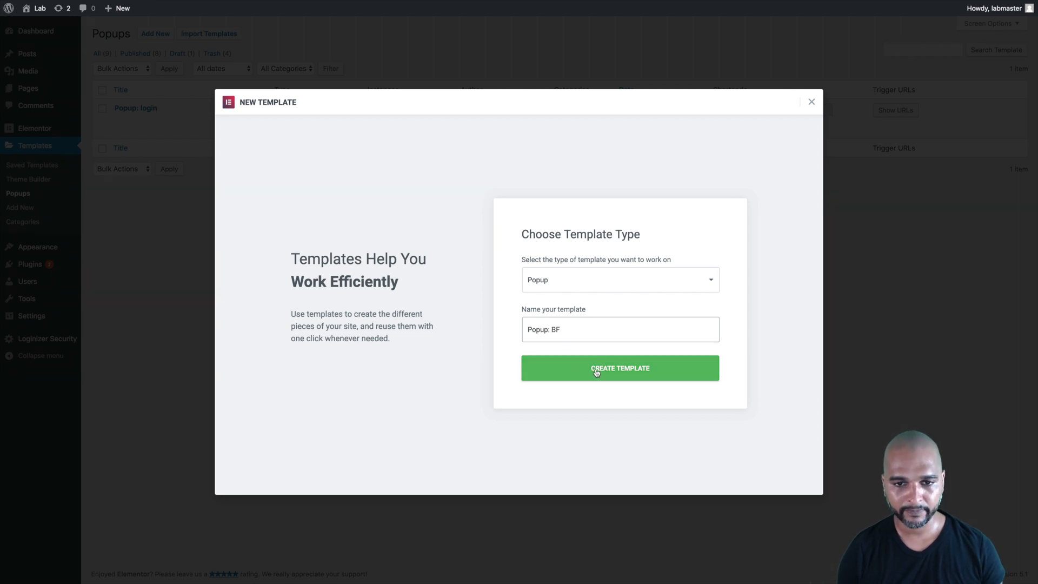
pyautogui.click(620, 368)
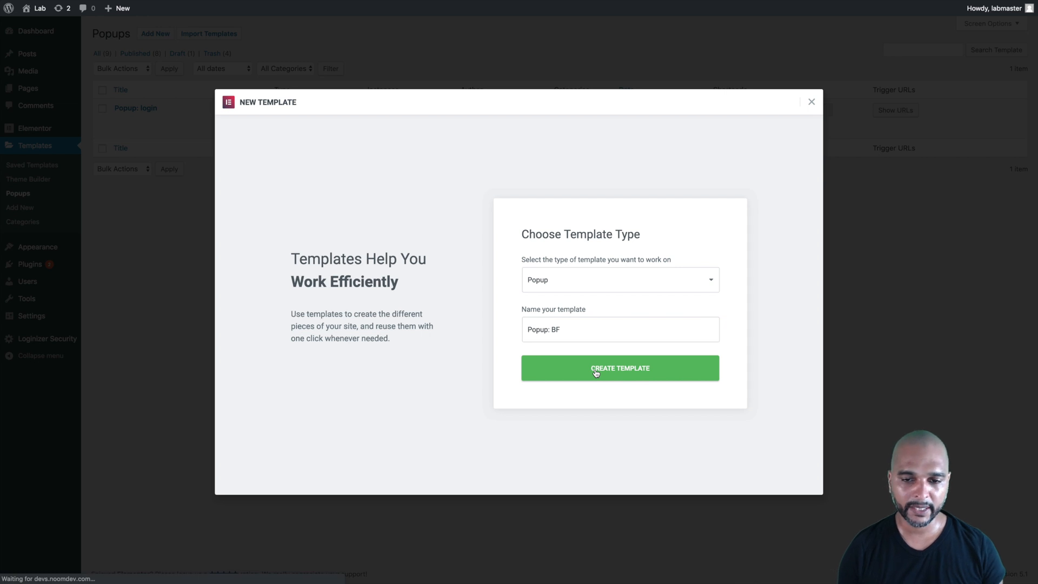
# Insert the 30% OFF ALL HEADPHONES design from the popup library into the template
pyautogui.click(619, 367)
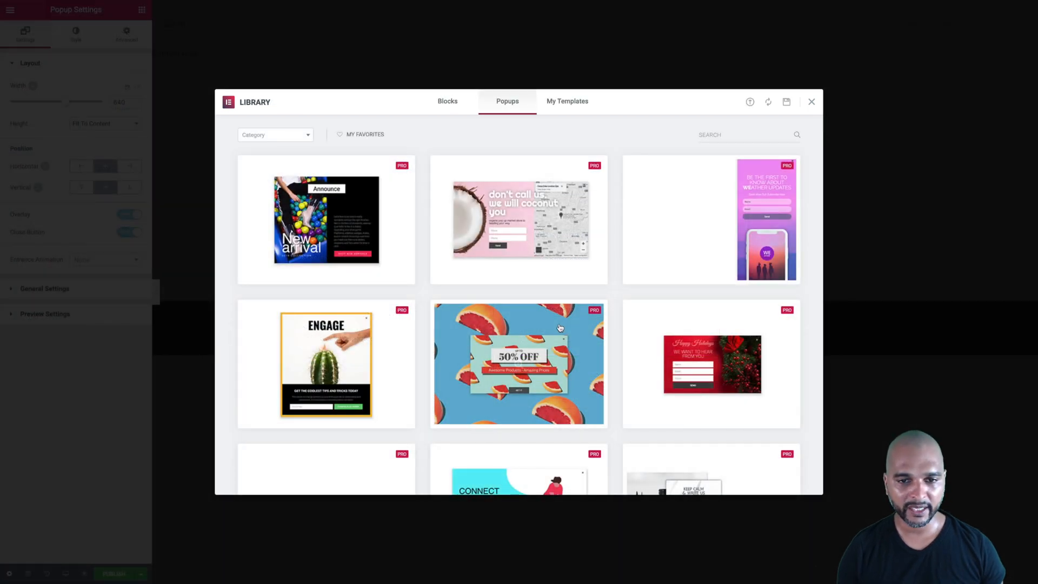
pyautogui.scroll(-3)
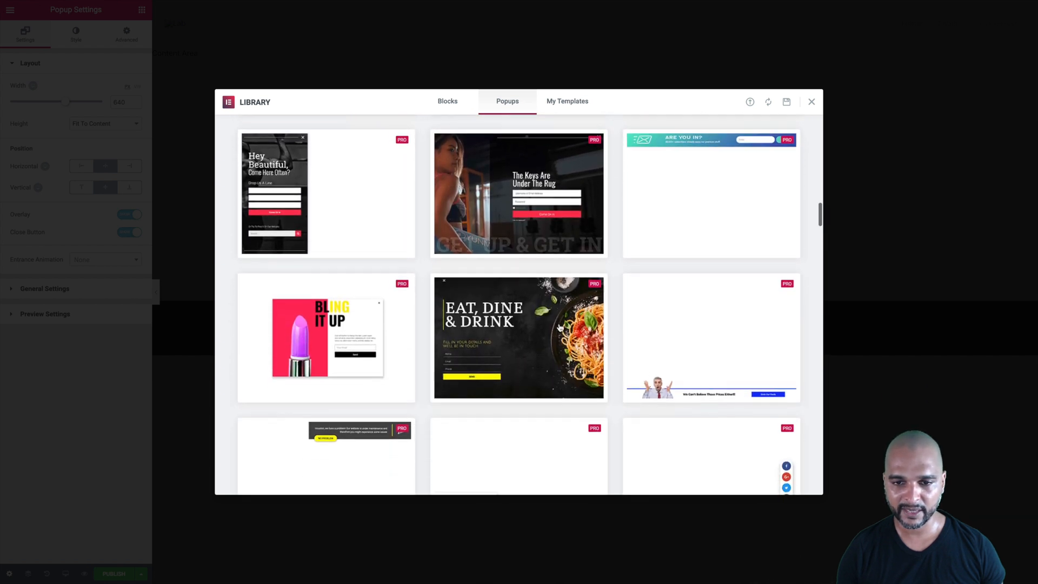
pyautogui.scroll(-3)
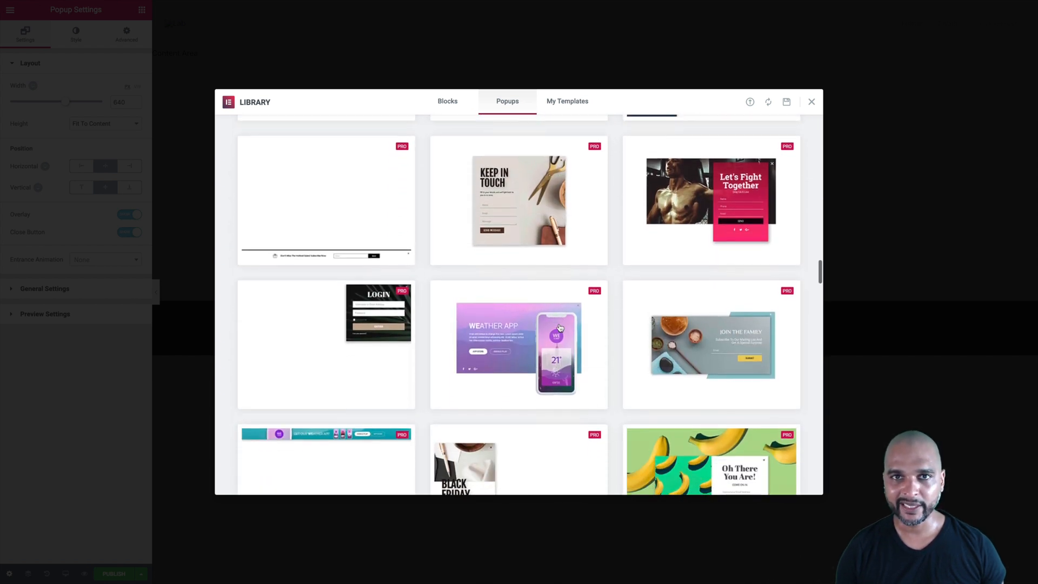
pyautogui.scroll(-3)
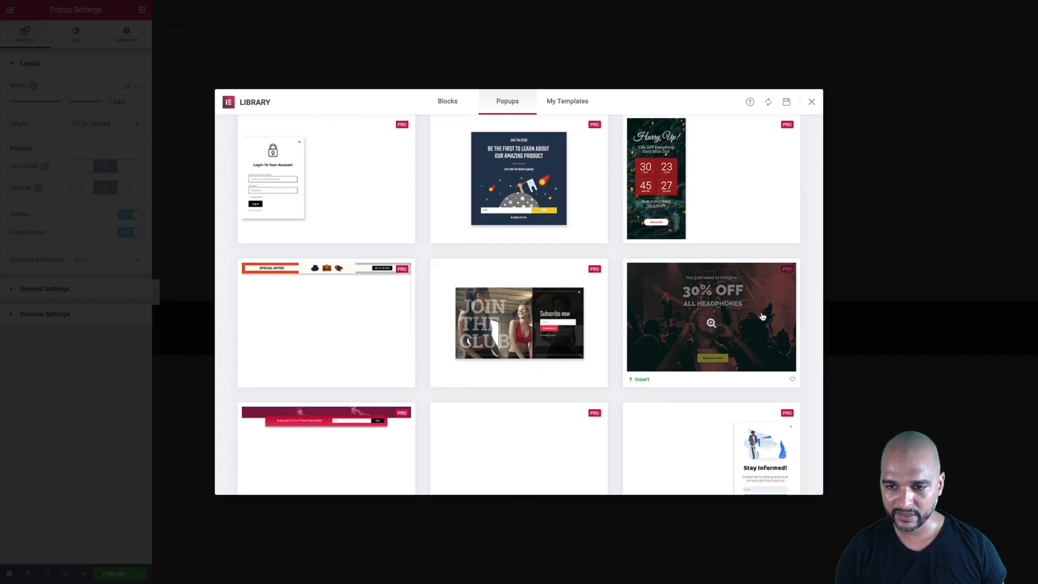
pyautogui.click(639, 380)
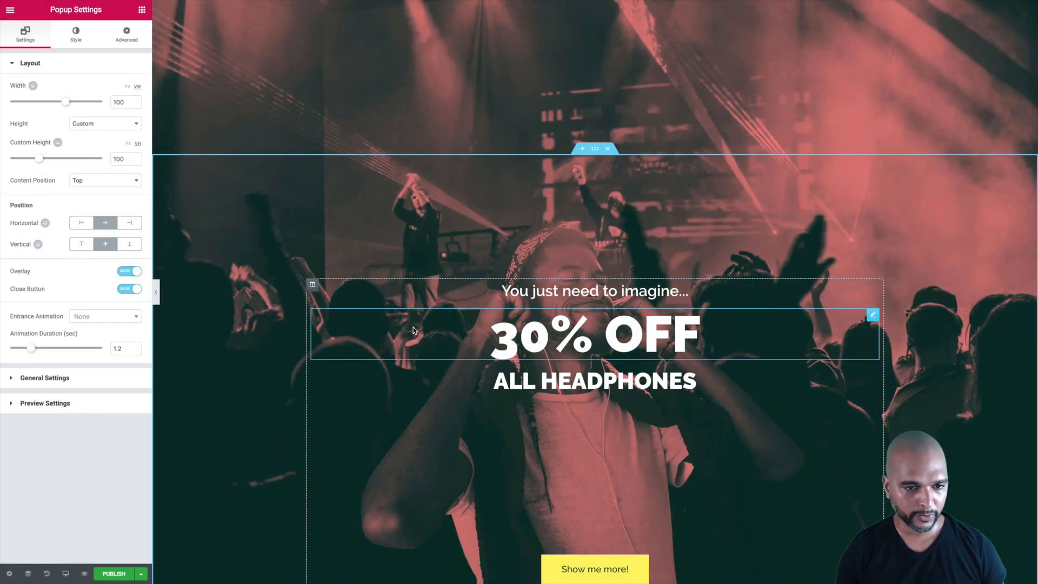
# Publish the popup with an Entire Site display condition and return to the dashboard
pyautogui.click(114, 573)
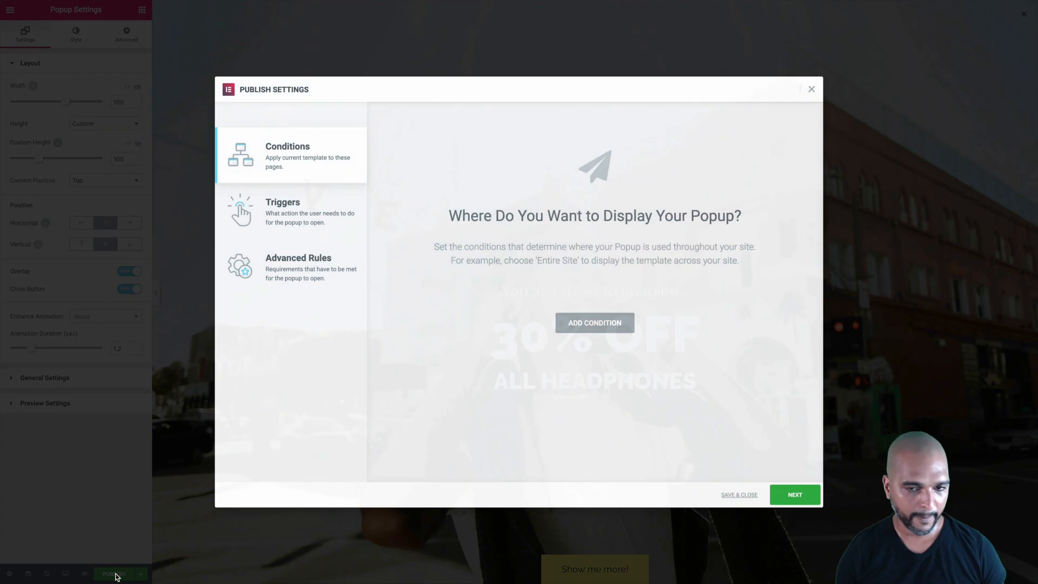
pyautogui.moveTo(474, 389)
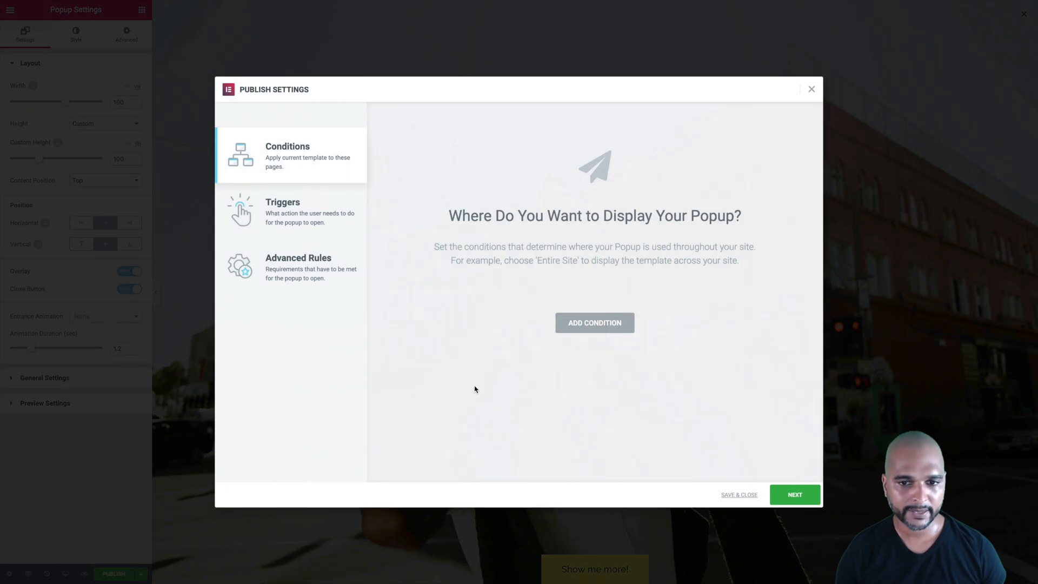
pyautogui.click(594, 322)
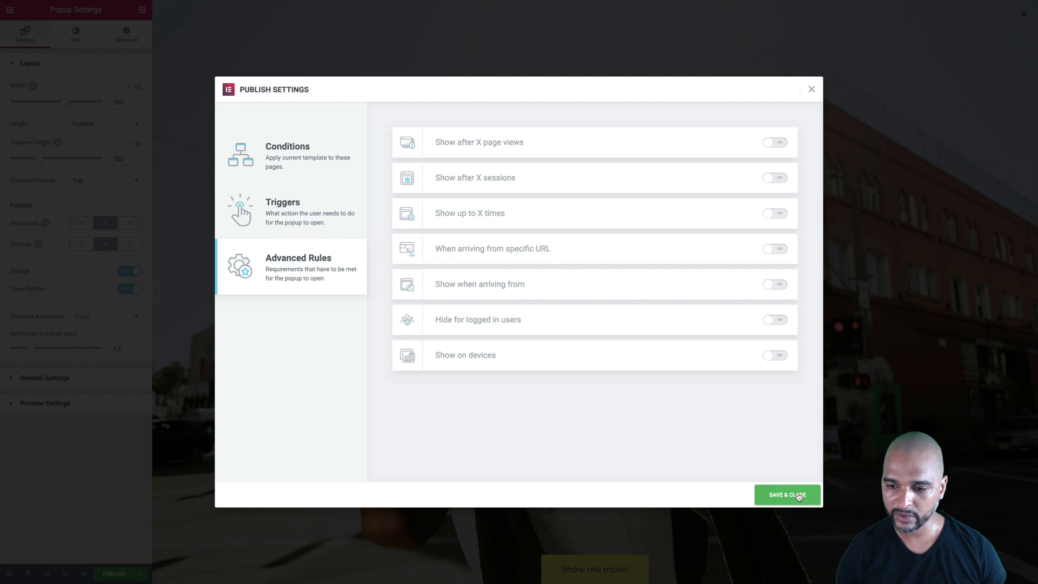
pyautogui.click(786, 494)
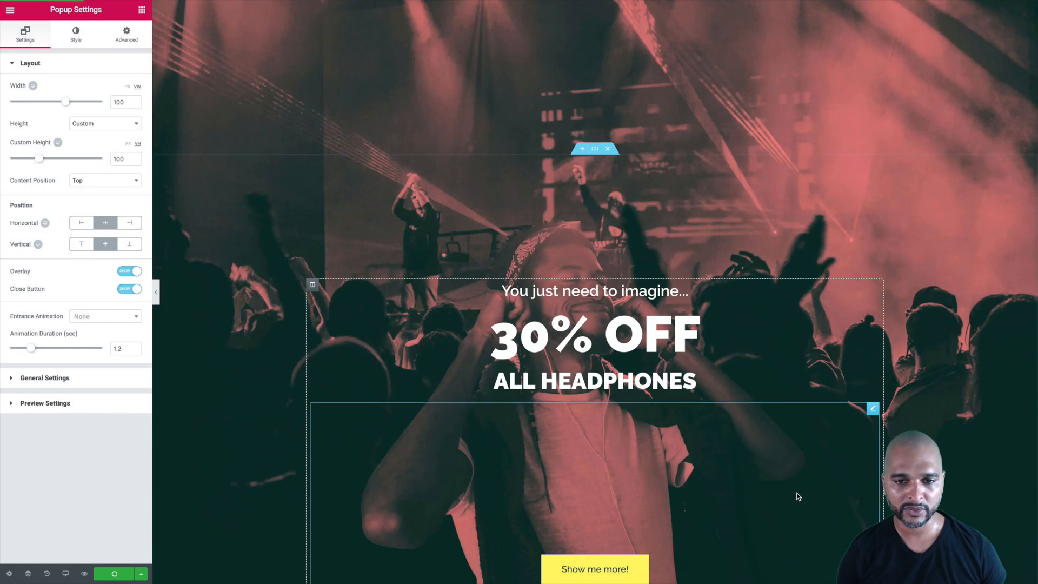
pyautogui.click(103, 315)
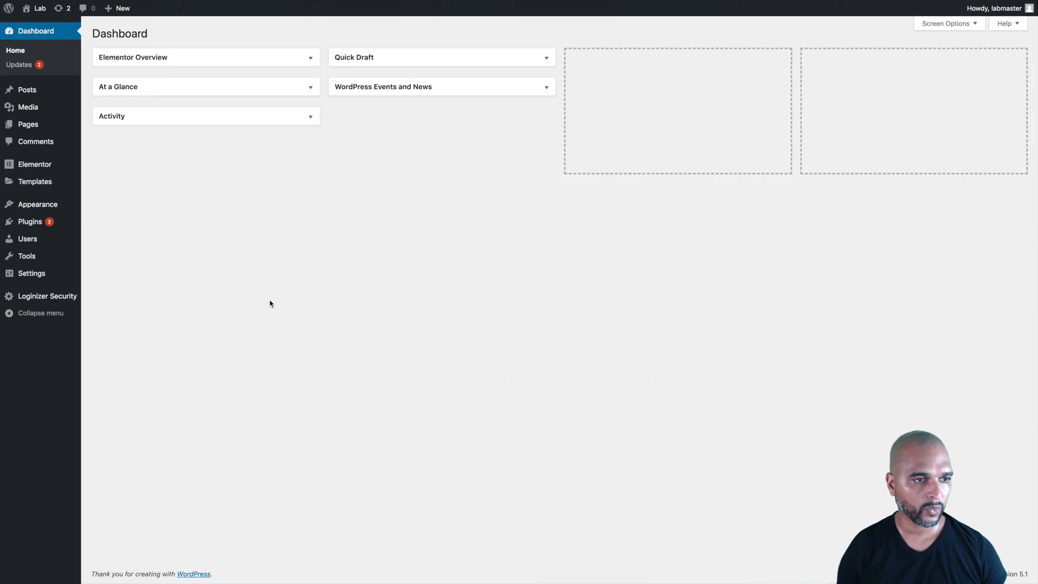
pyautogui.moveTo(78, 213)
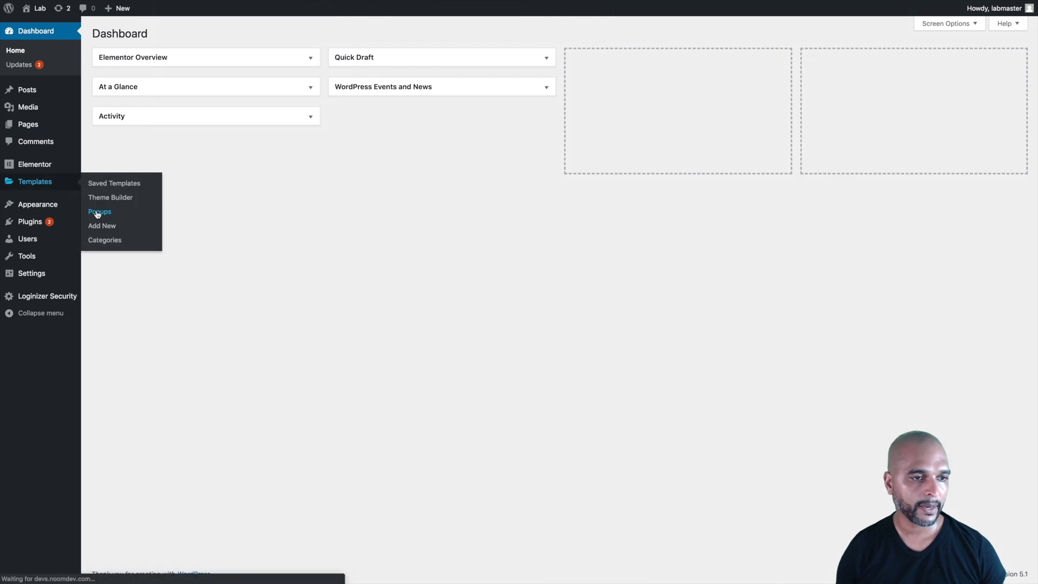
# Copy the Open trigger URL for Popup: BF from its Show URLs overlay
pyautogui.click(99, 211)
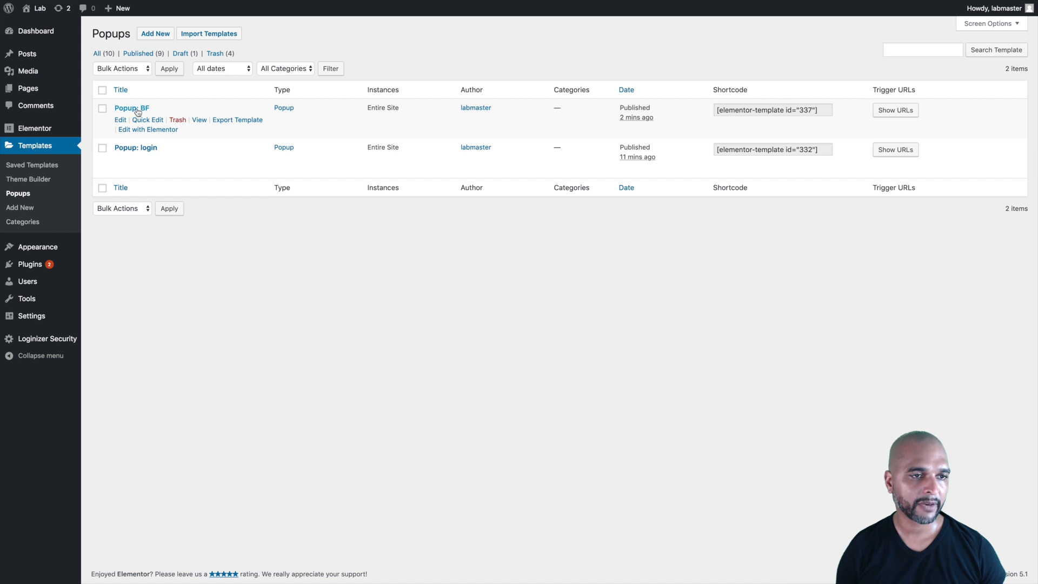
pyautogui.moveTo(863, 101)
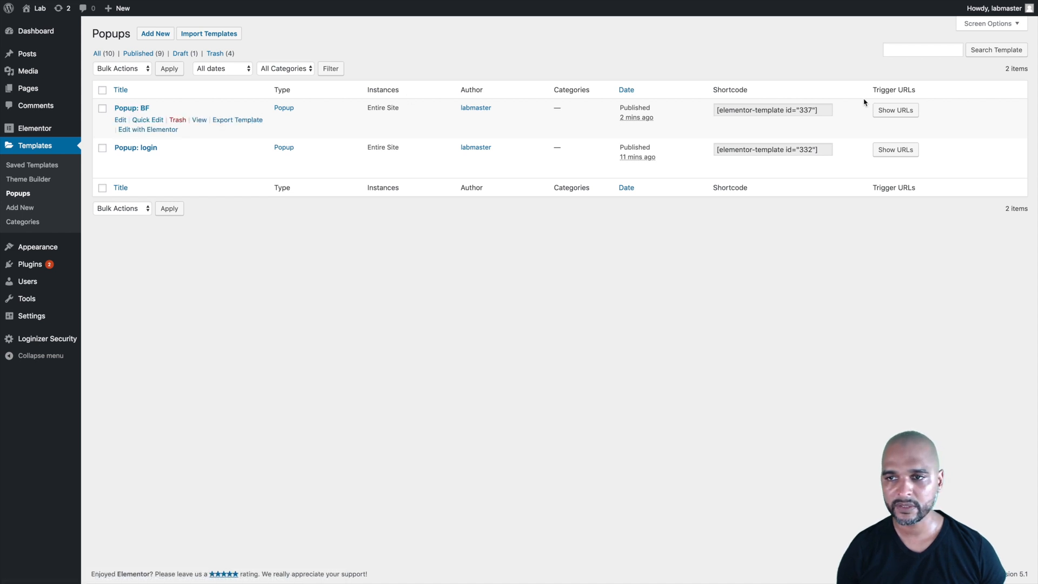
pyautogui.click(896, 110)
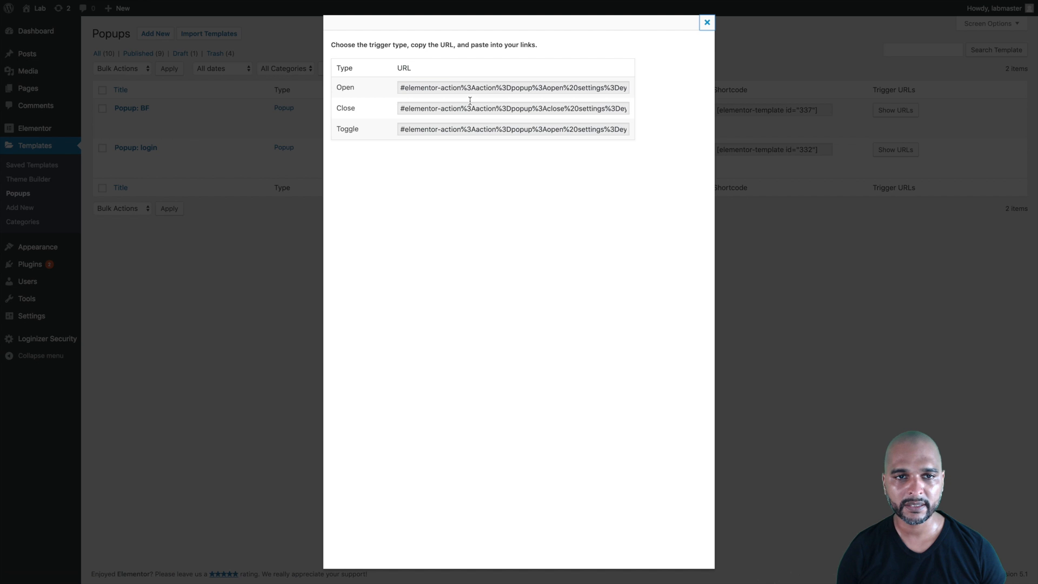
pyautogui.tripleClick(512, 86)
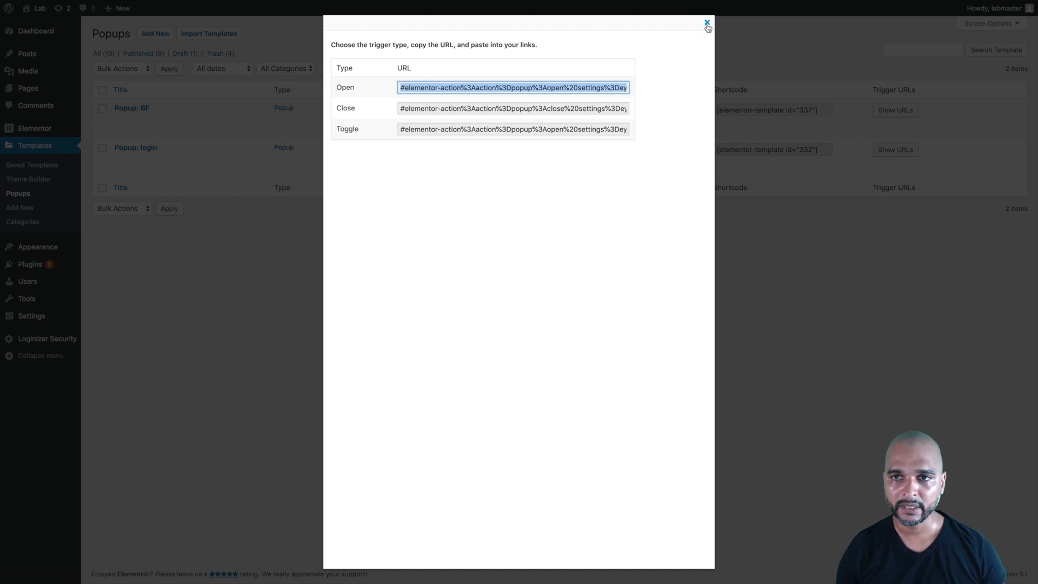
pyautogui.click(707, 22)
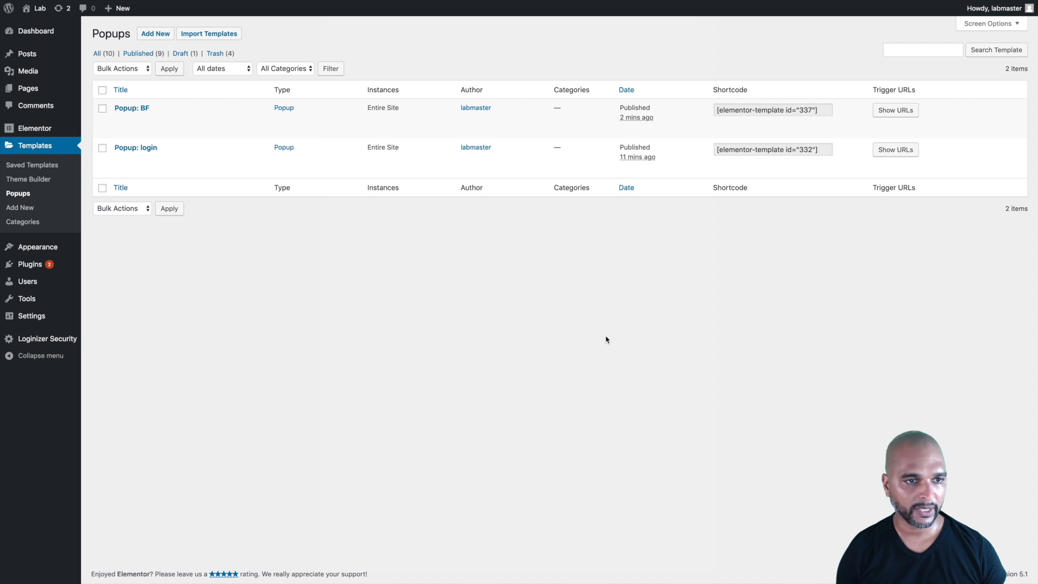
pyautogui.moveTo(95, 228)
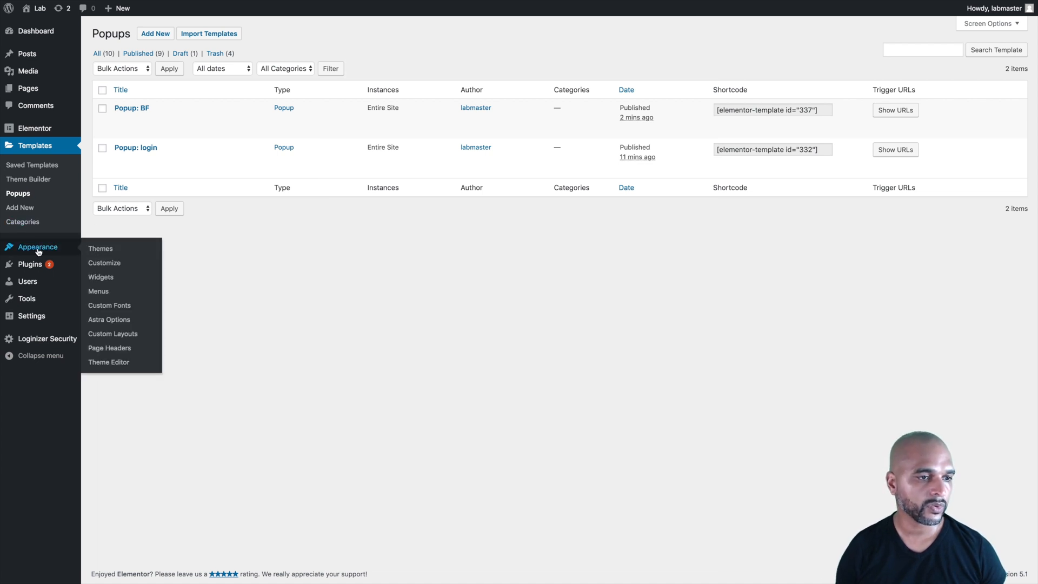
# Add a 'Black Friday' custom link with the popup trigger URL to the Main Menu
pyautogui.click(98, 291)
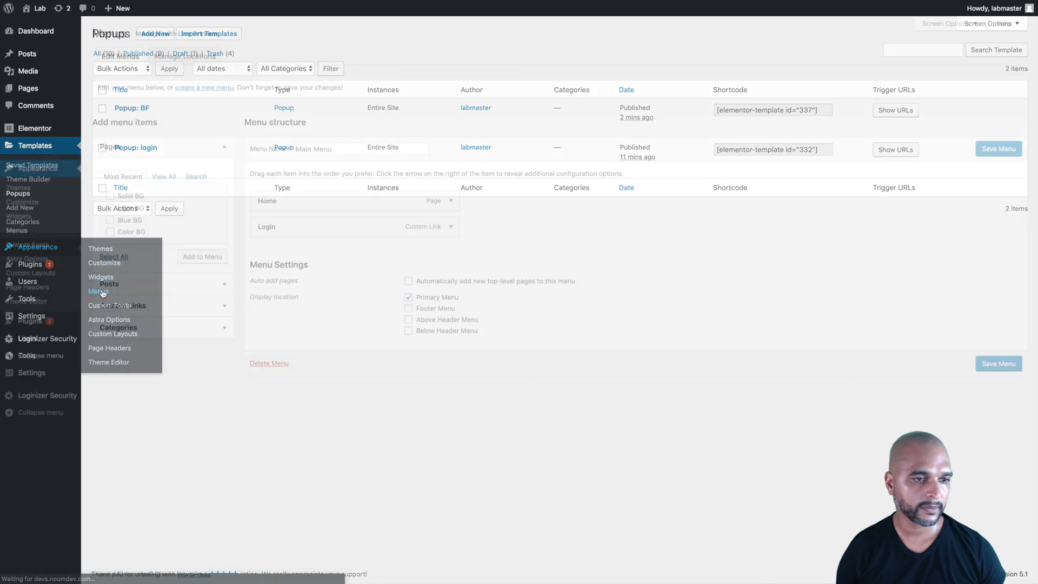
pyautogui.click(99, 291)
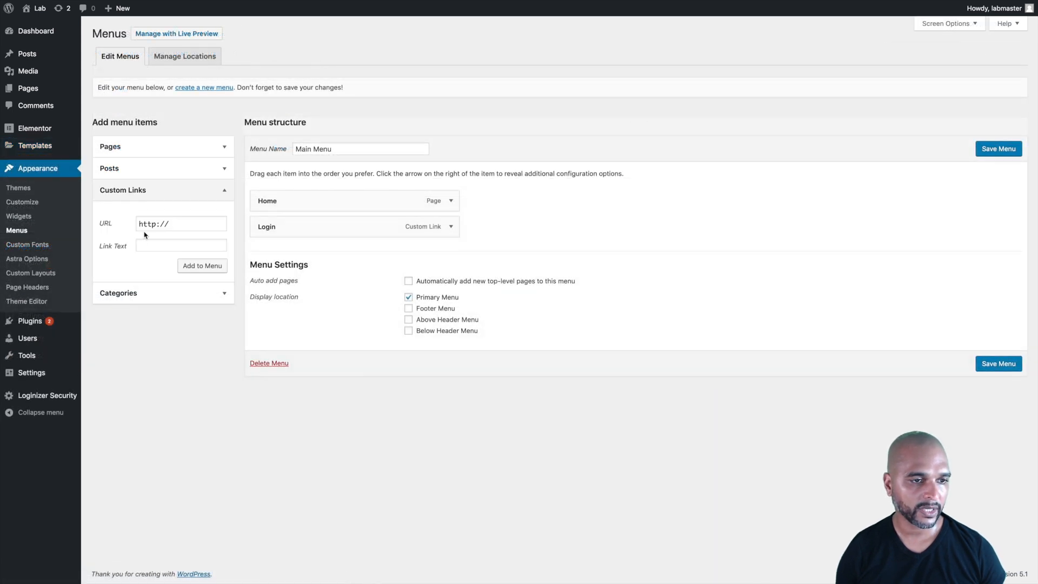
pyautogui.write('InRvZZdsZSI6ZmFsc2V9')
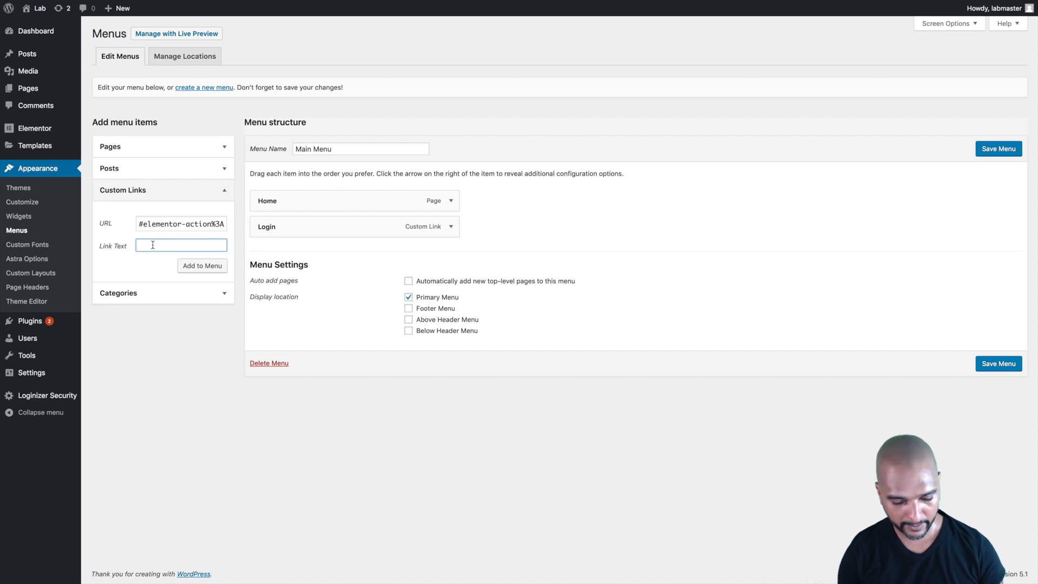
pyautogui.write('BLack Fri')
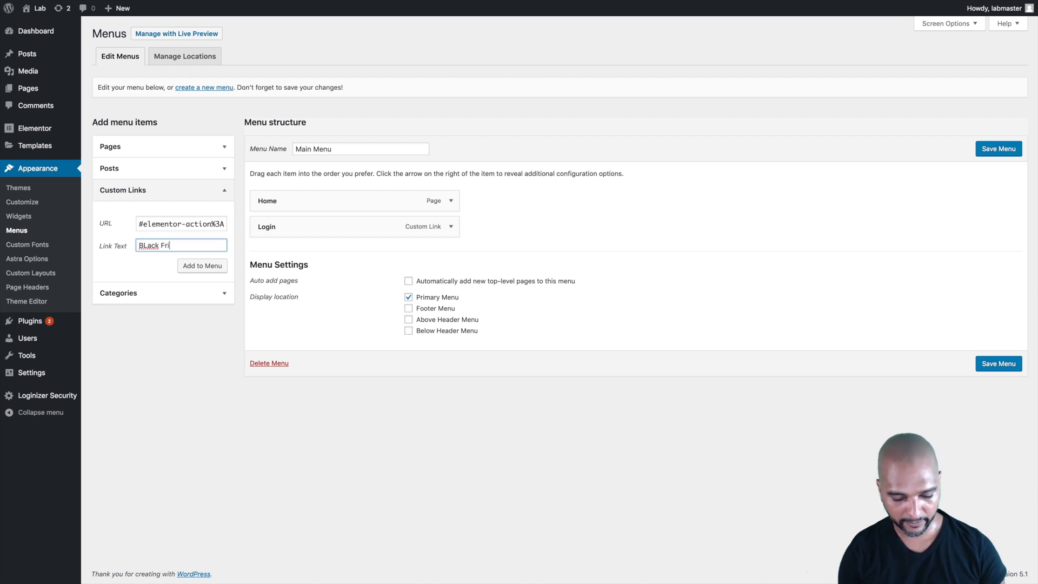
pyautogui.write('day')
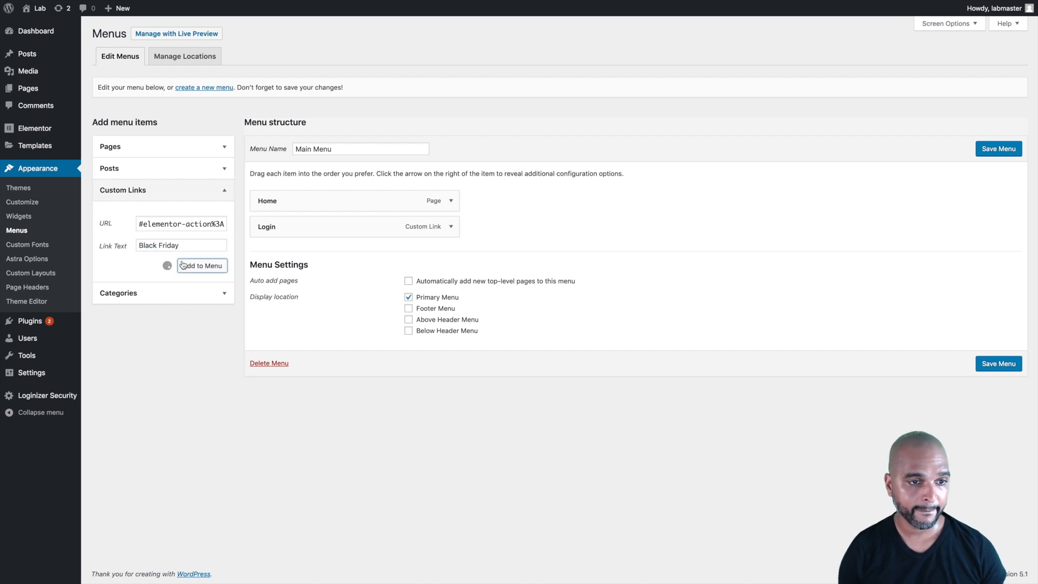
pyautogui.click(202, 266)
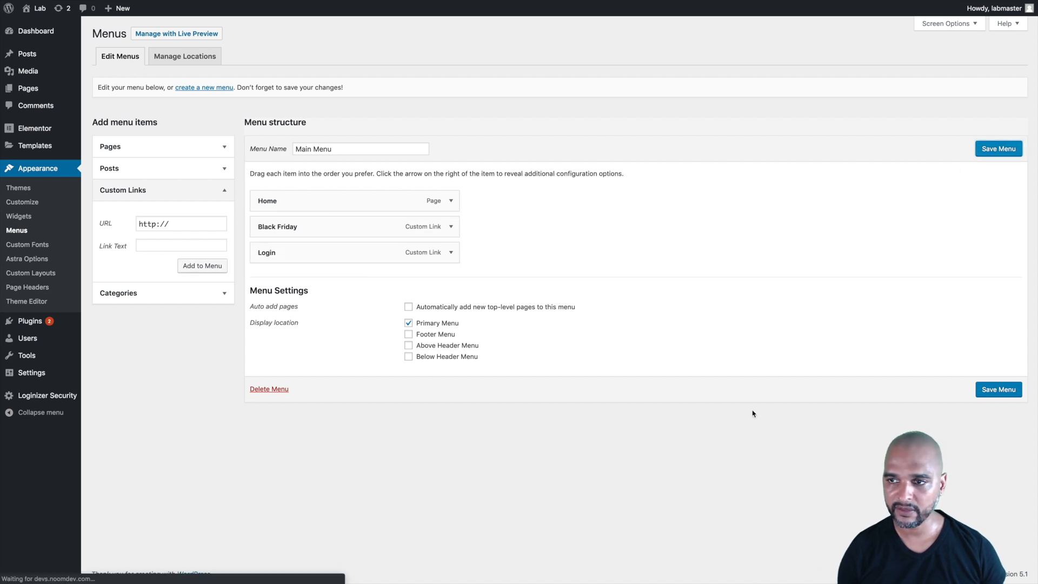
# Save the Main Menu and view the live site navigation
pyautogui.click(998, 148)
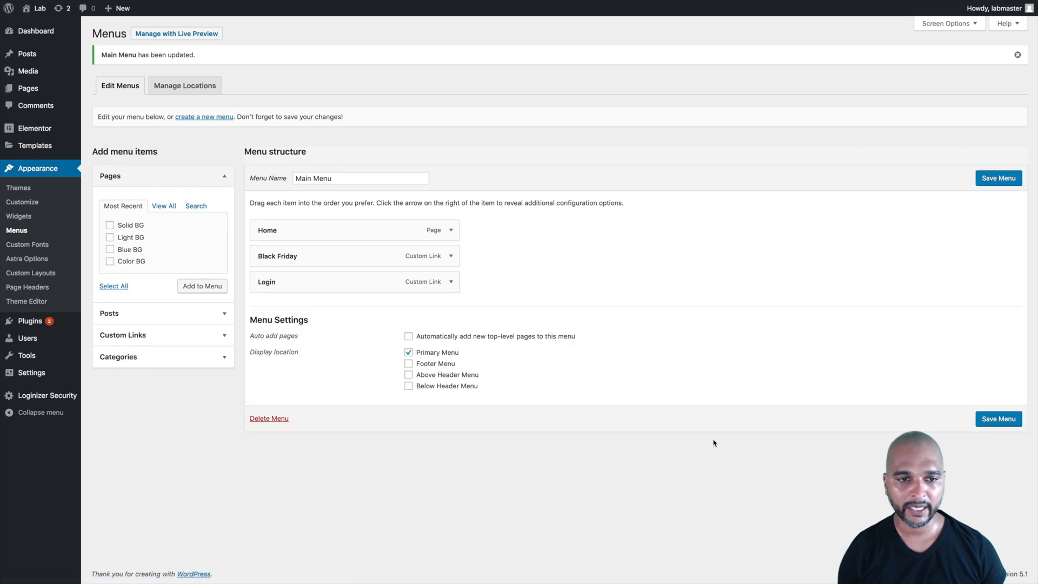
pyautogui.click(177, 34)
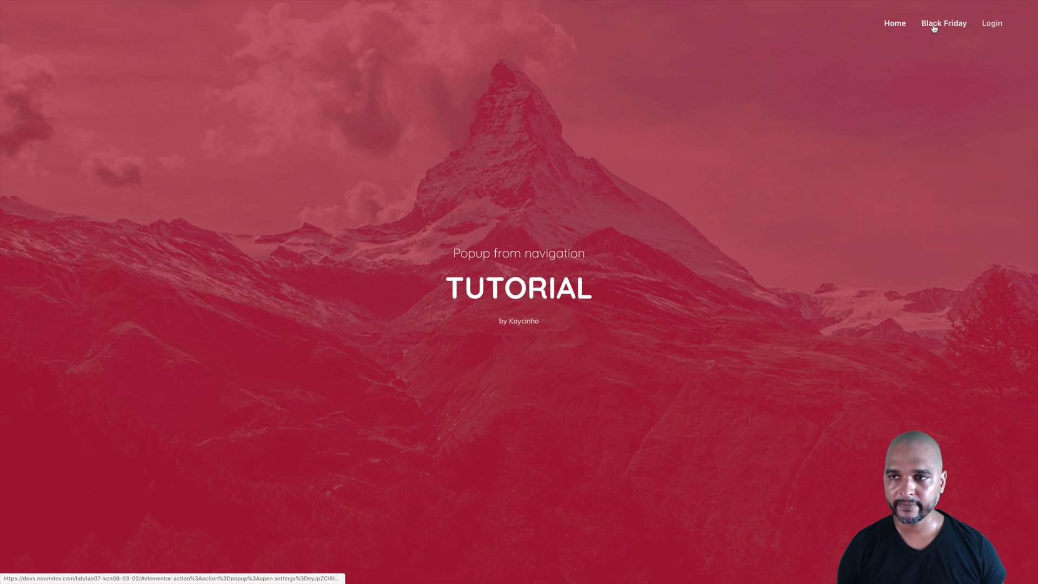
# Verify the Black Friday menu link opens the headphones popup, then close it
pyautogui.click(943, 22)
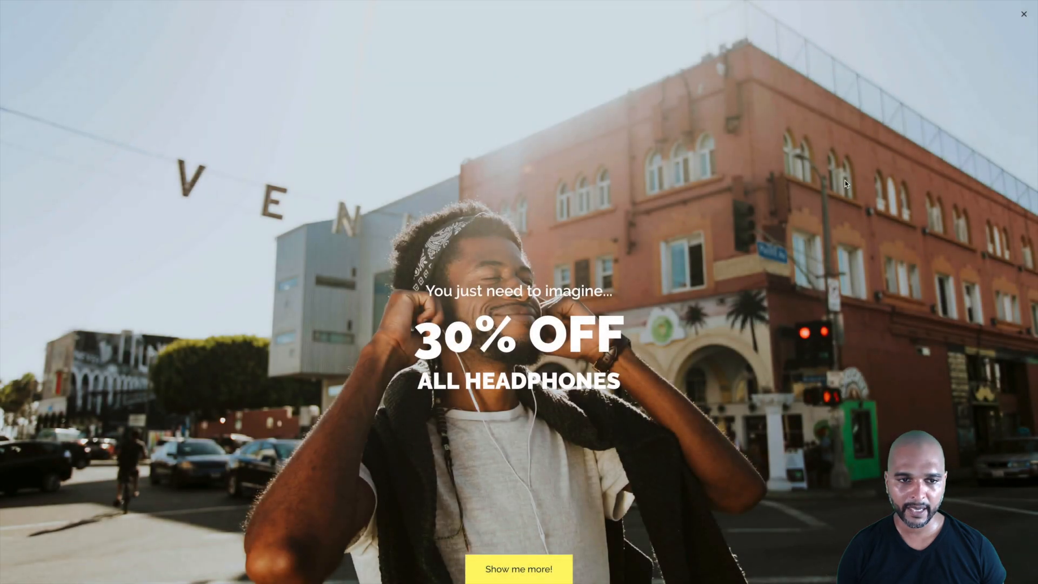
pyautogui.click(1023, 14)
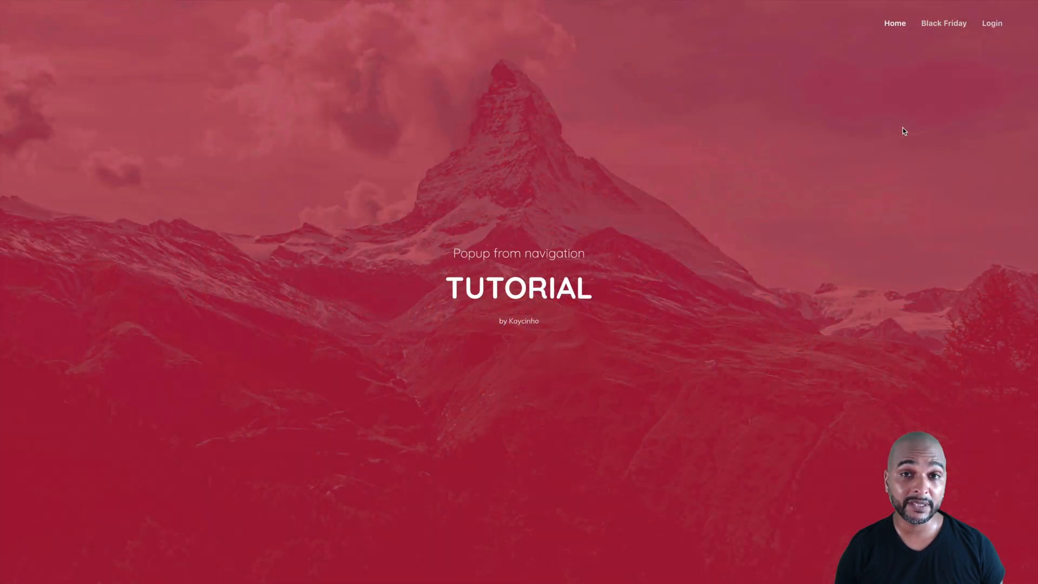